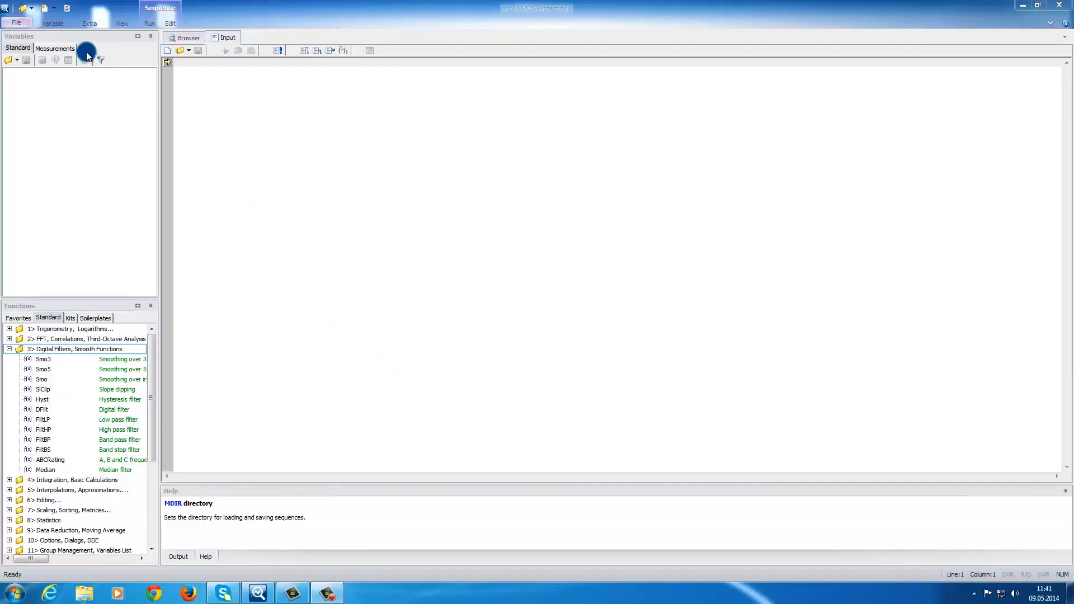
Browse the Variable and View ribbon tabs, then show the Browser's data sources.
click(52, 22)
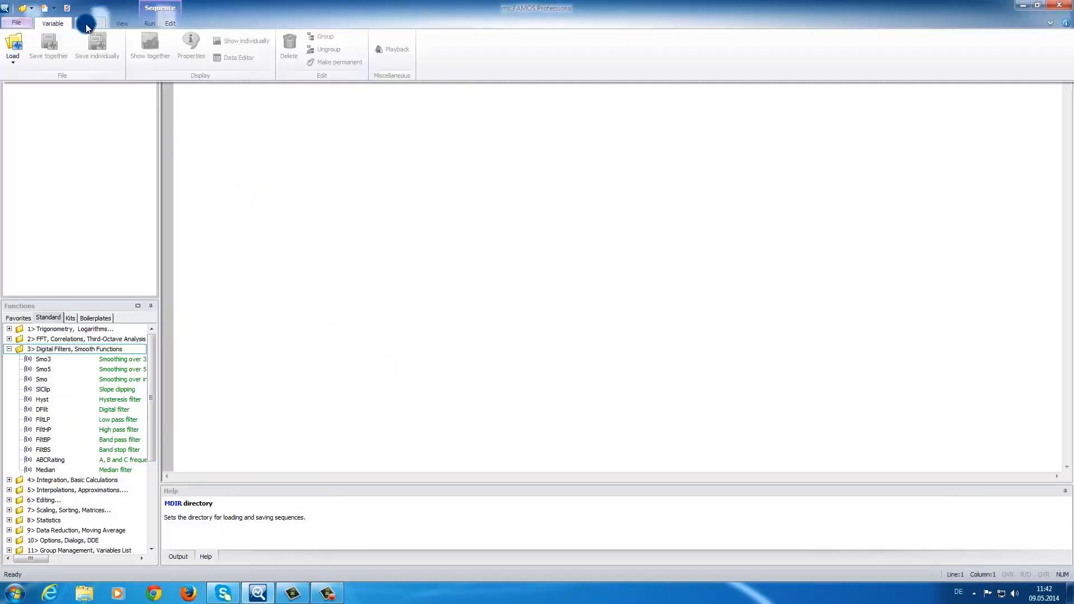
click(122, 23)
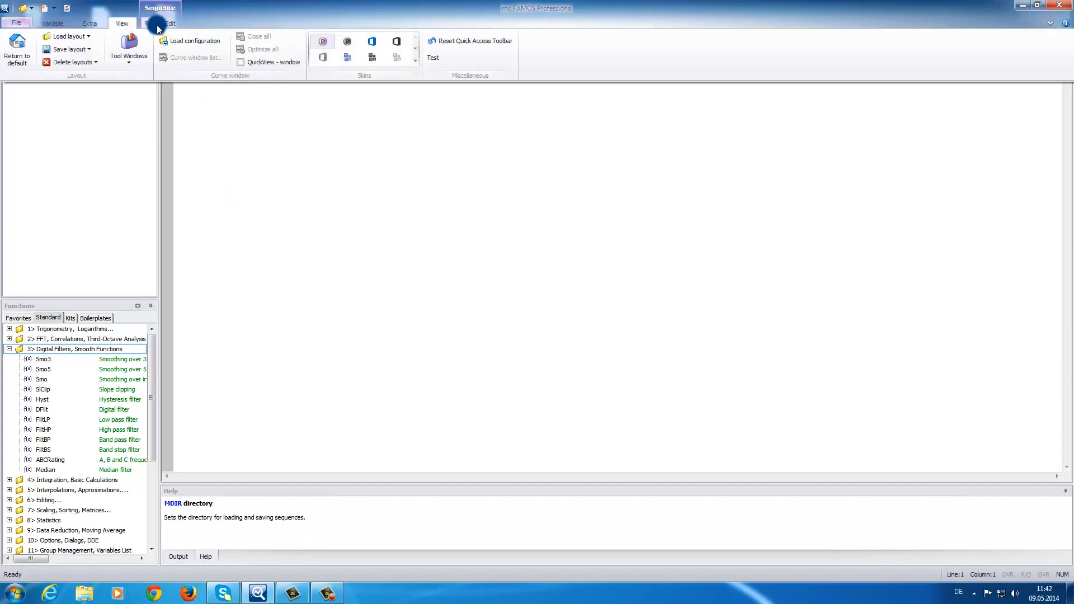
click(169, 23)
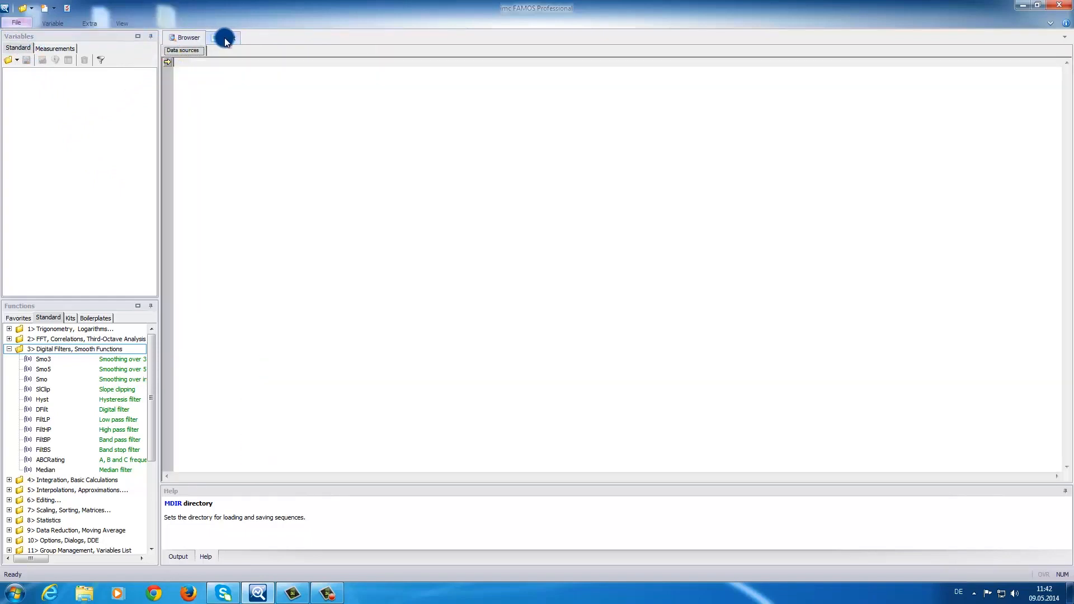
View the project folder tree in the Browser, then return to the Input sequence editor.
click(226, 37)
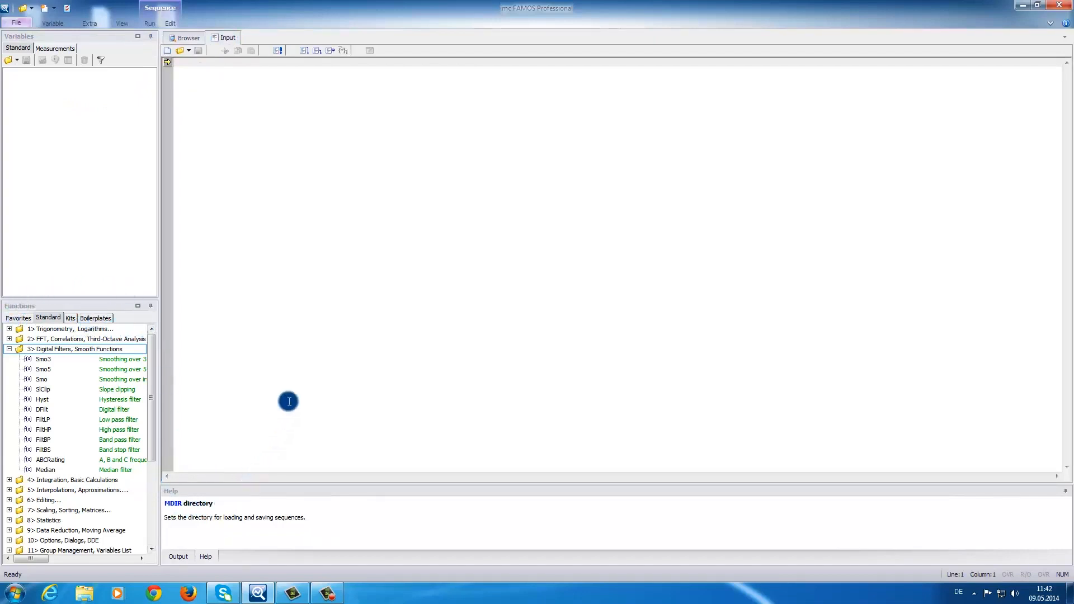
mouse_move(255, 208)
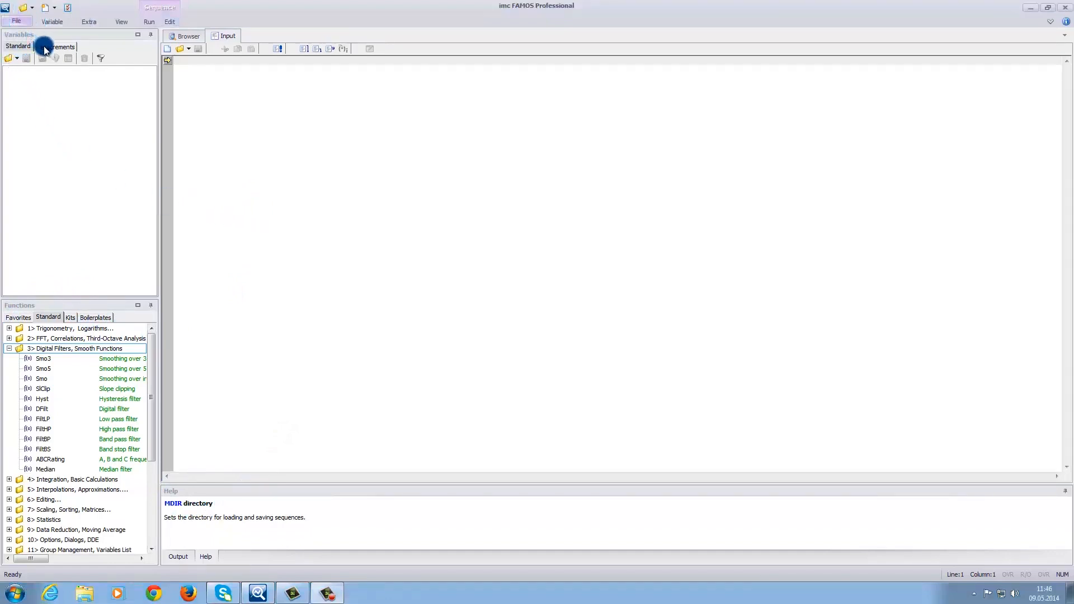
mouse_move(77, 125)
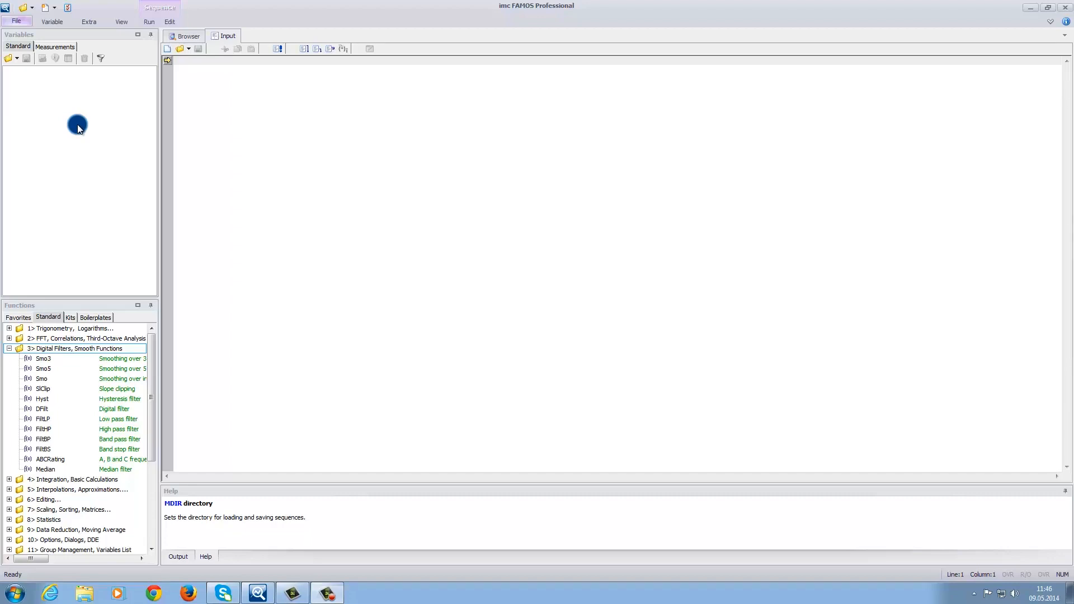
mouse_move(27, 296)
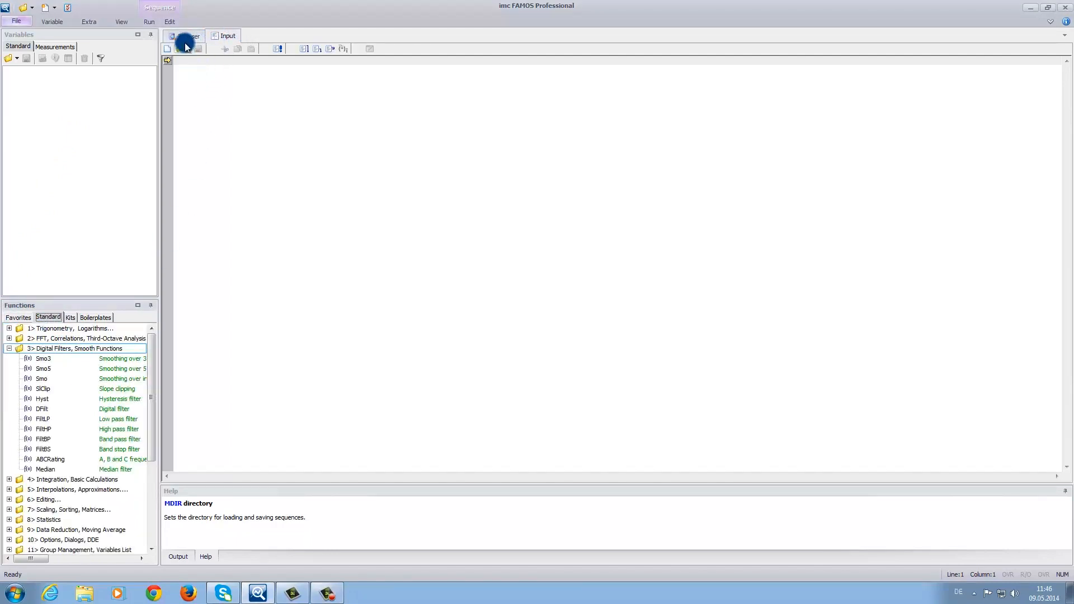
click(168, 48)
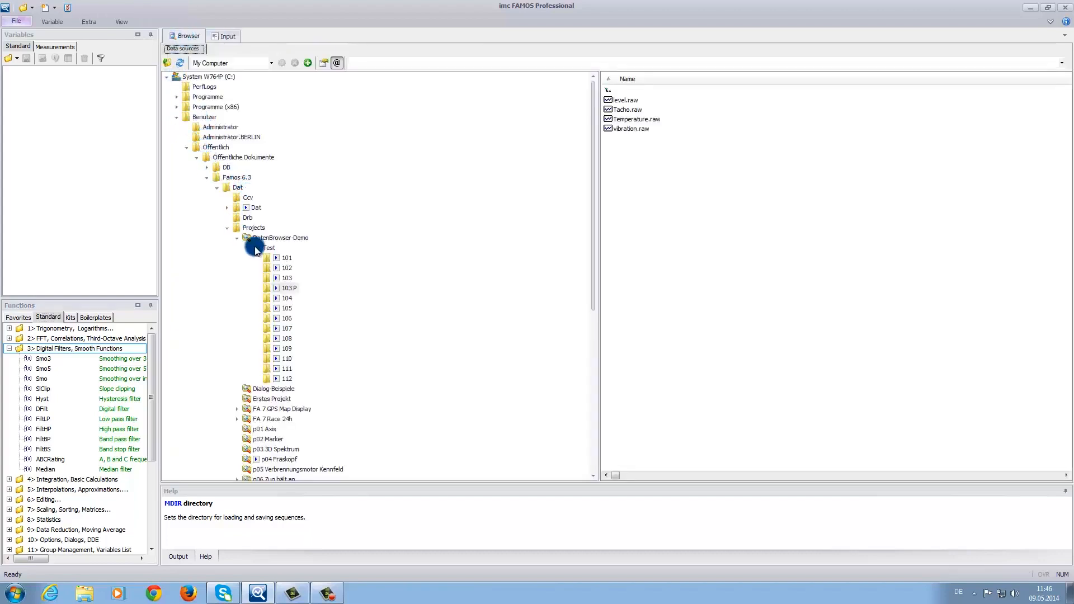
mouse_move(519, 72)
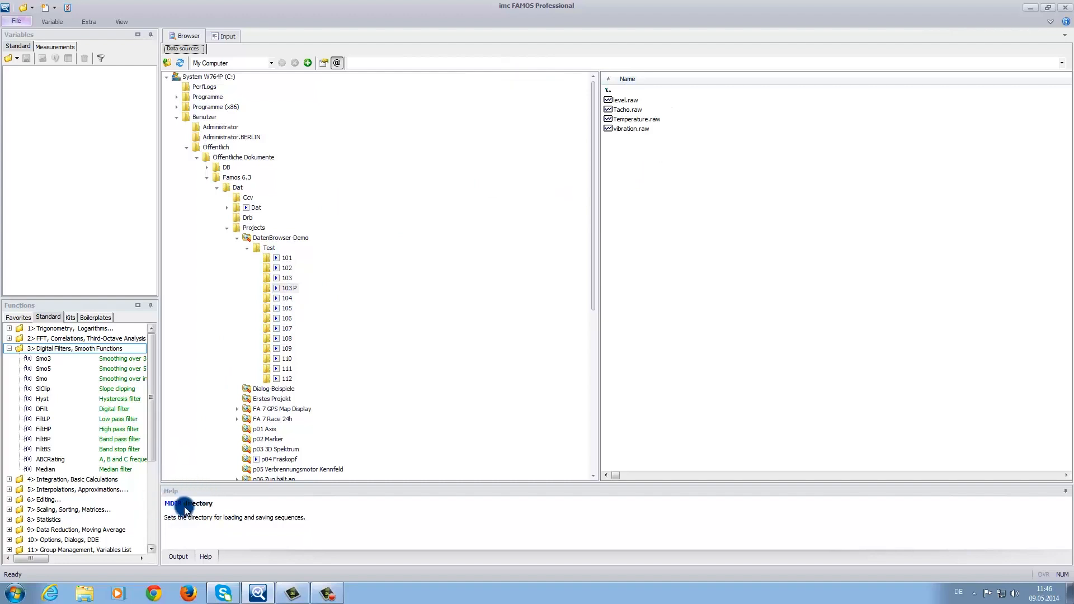
click(226, 36)
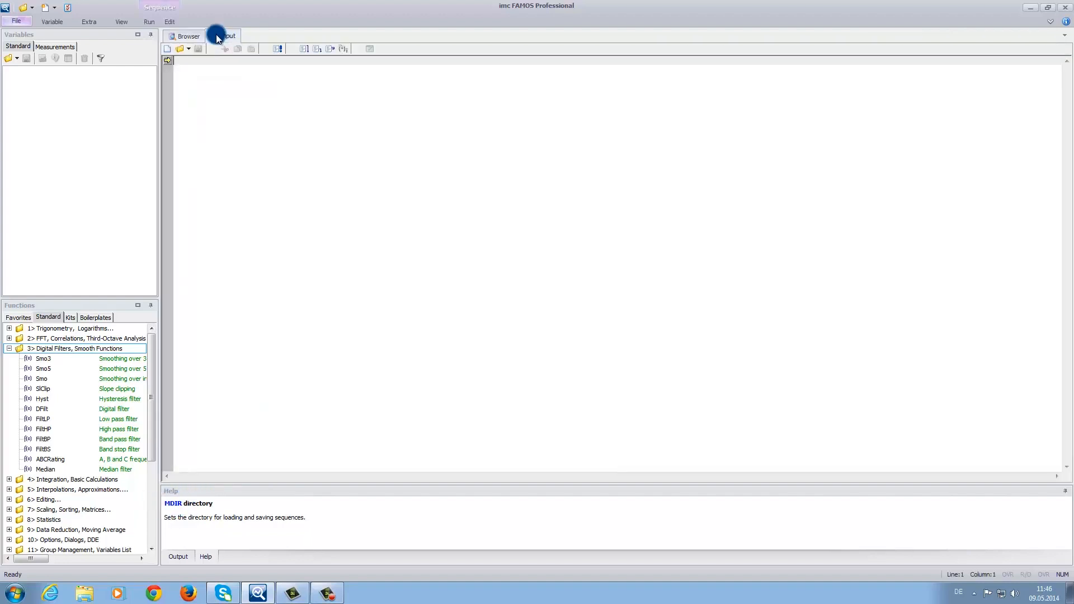
click(226, 36)
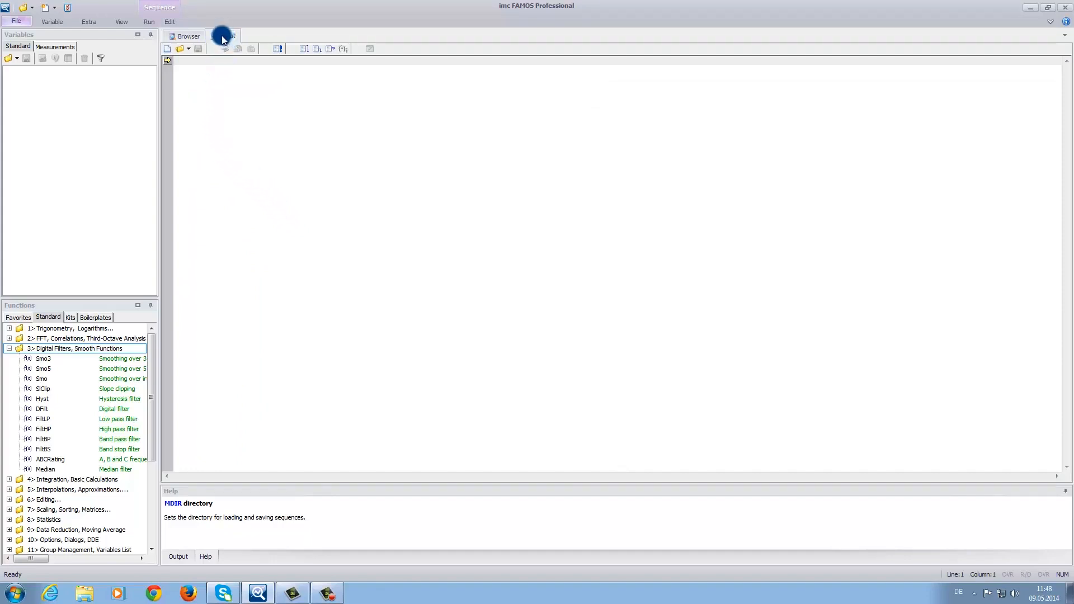
click(226, 36)
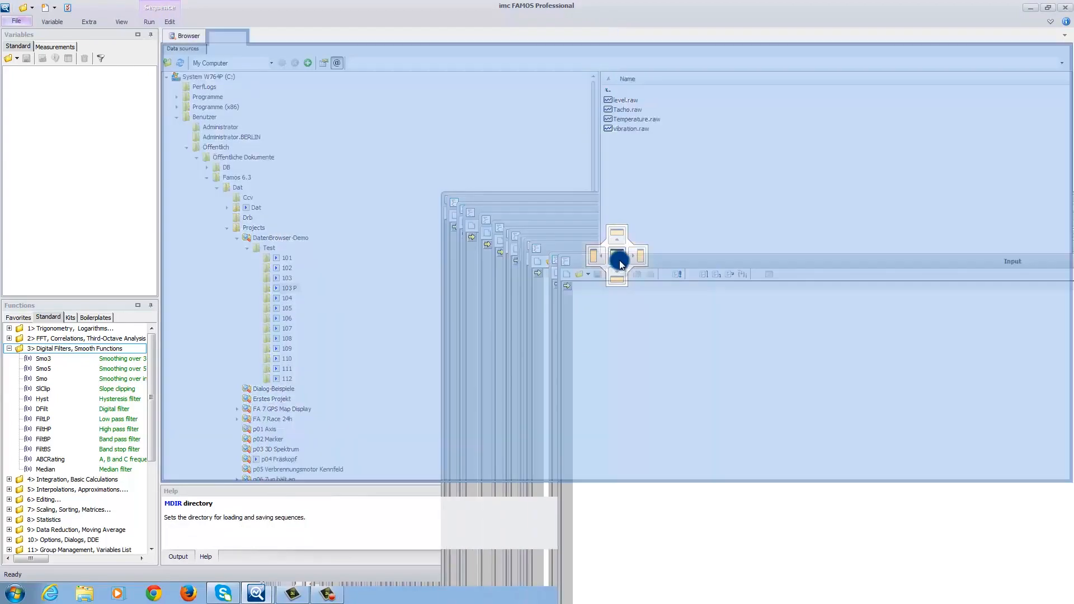
click(228, 35)
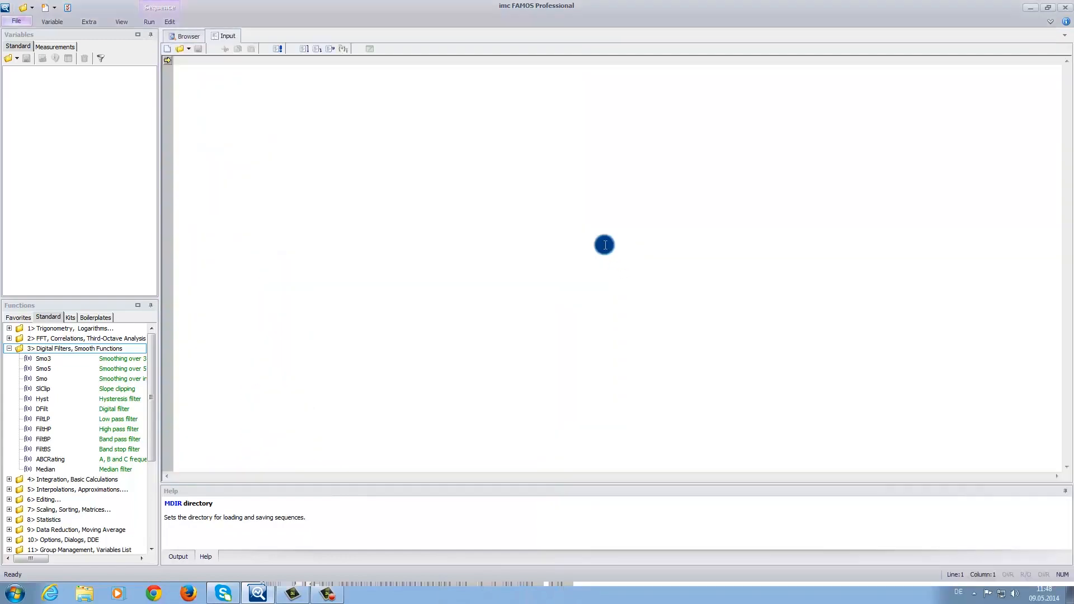
mouse_move(250, 174)
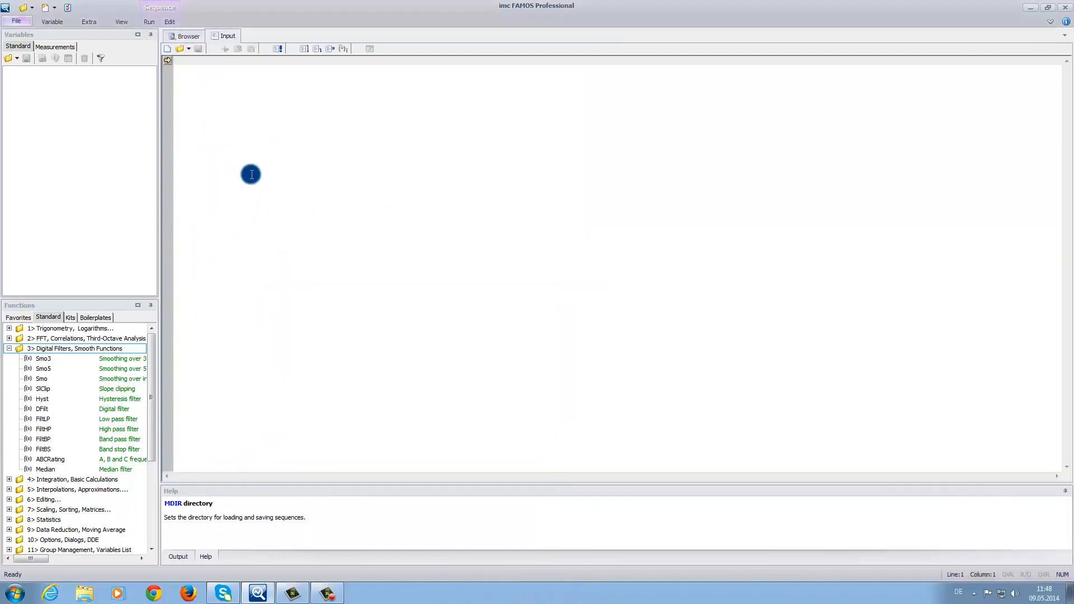
Open Test/101 and select level.raw, tacho.raw, Temperature.raw and vibration.raw.
click(186, 36)
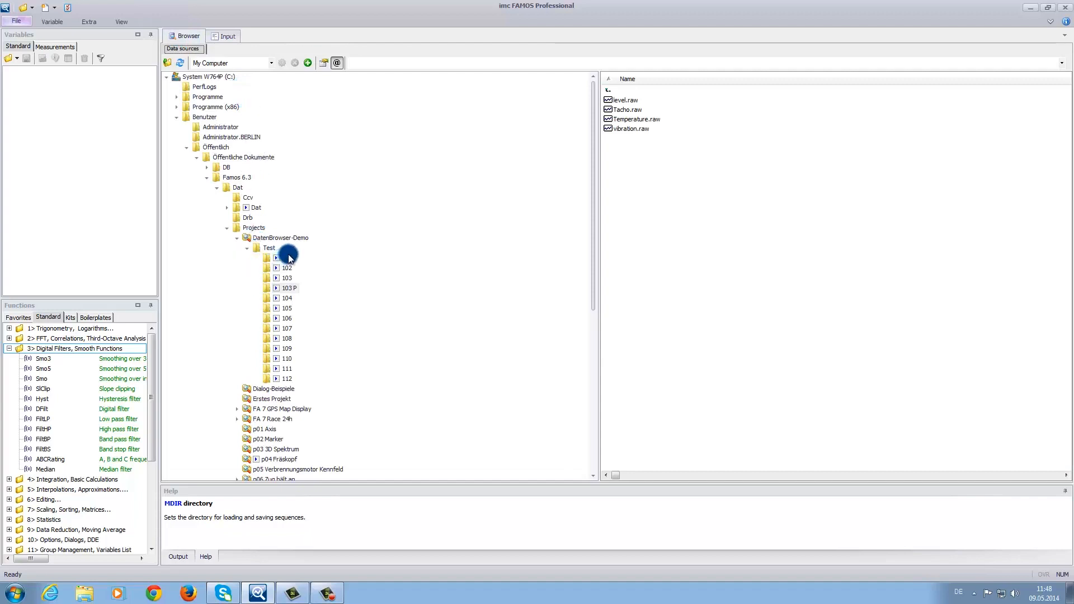
click(287, 258)
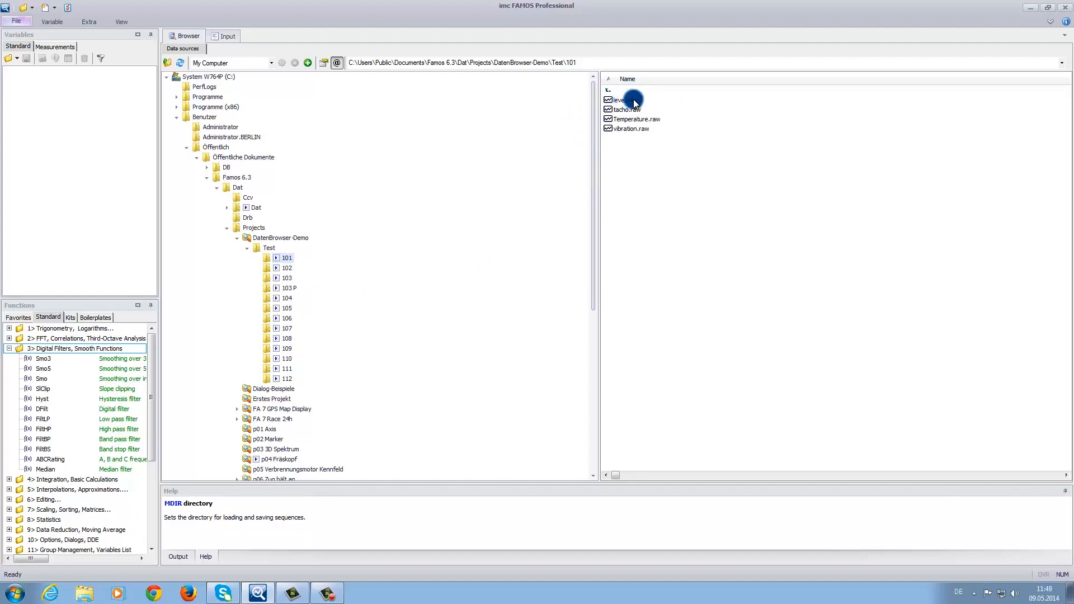
click(624, 100)
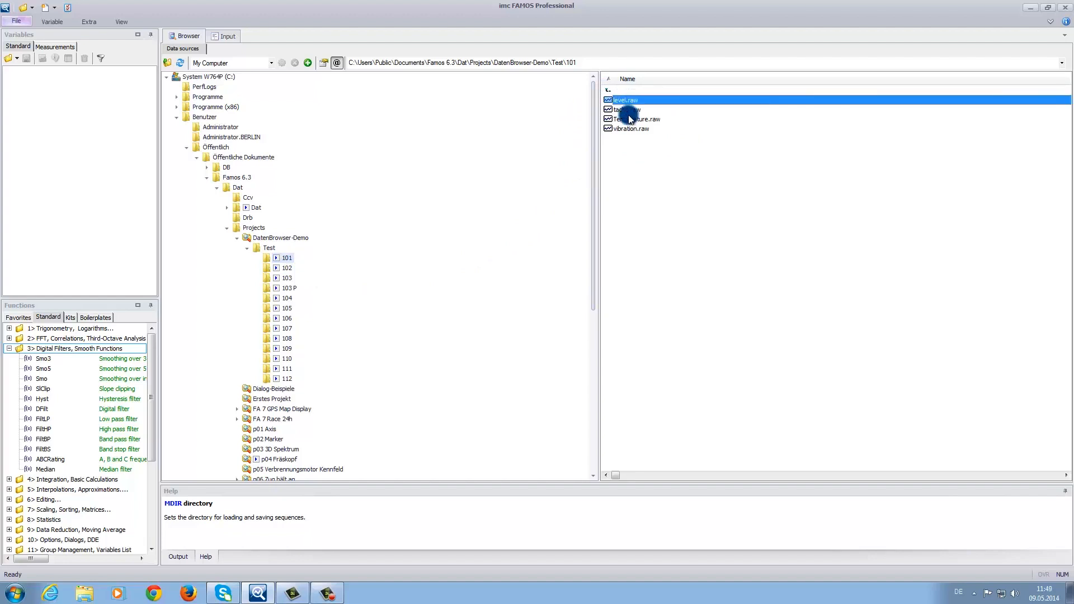
click(634, 119)
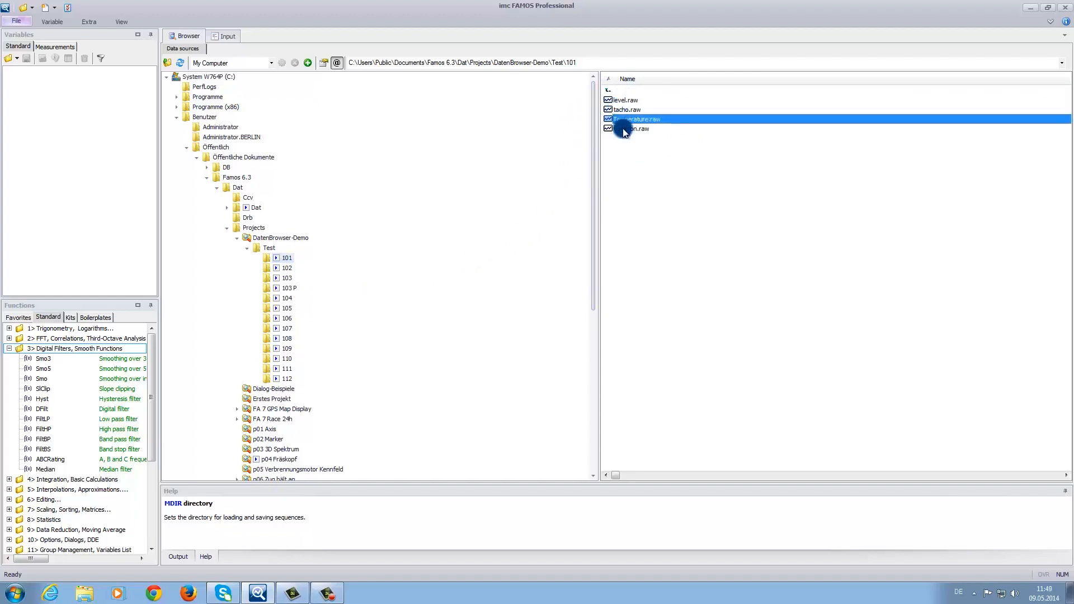
click(629, 129)
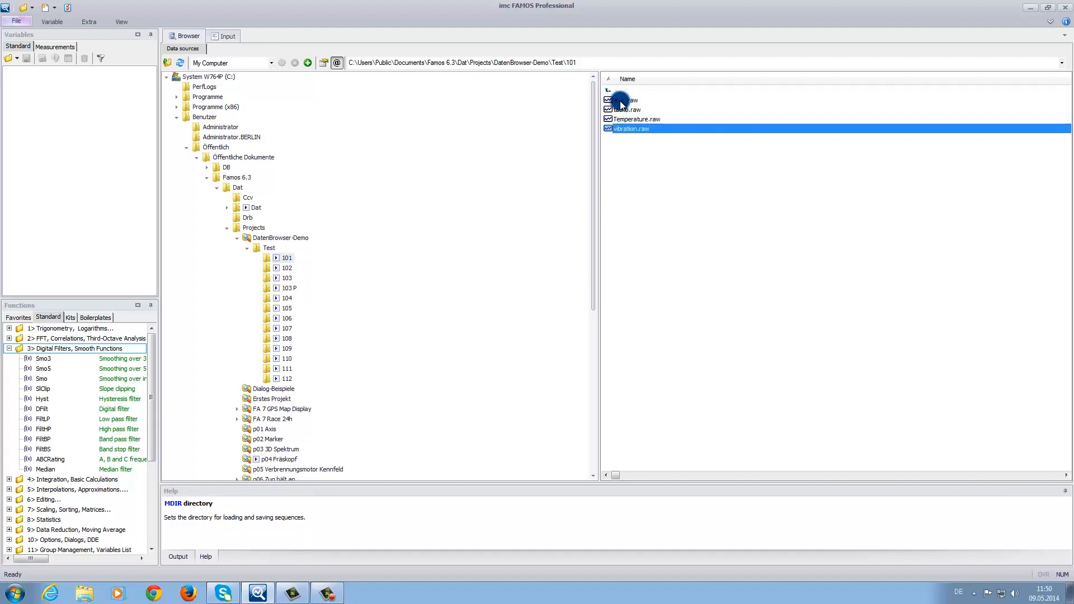
Load the four 101 raw files as variables and preview Temperature@101 and Vibration@101.
click(621, 100)
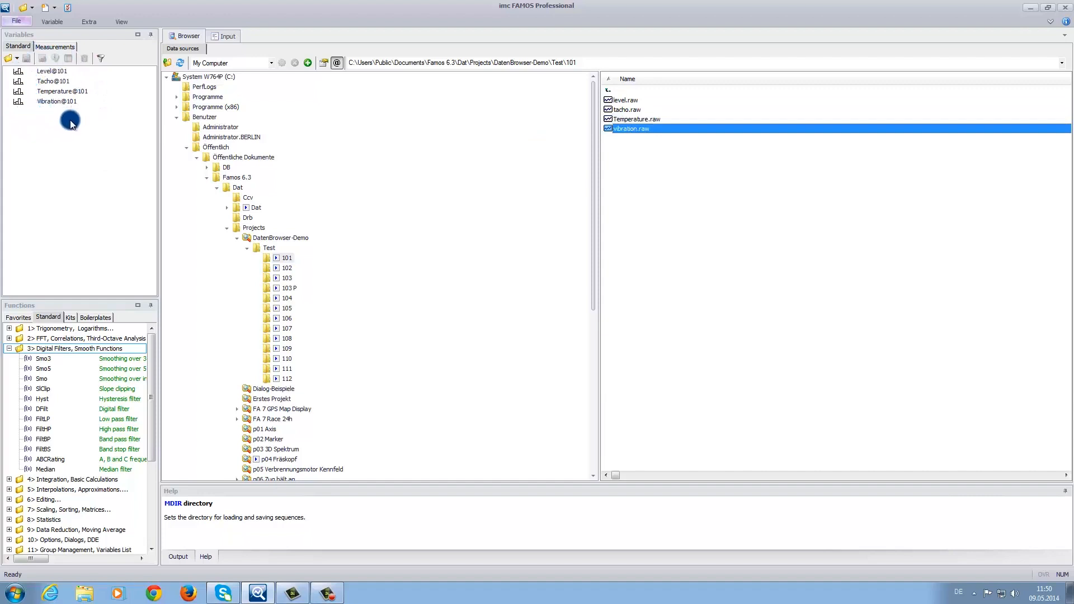
click(121, 21)
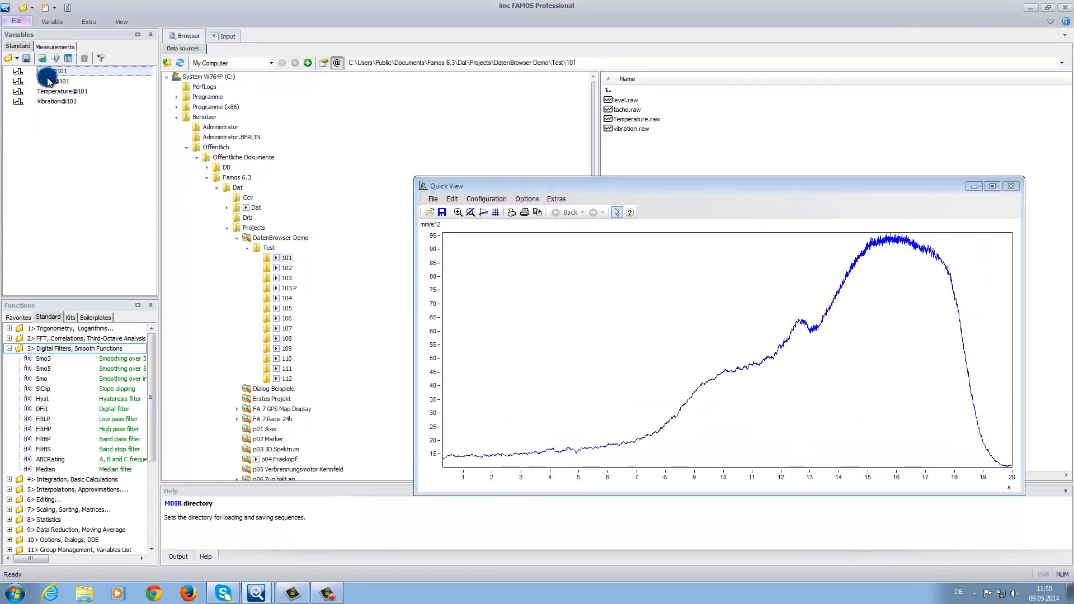
click(62, 91)
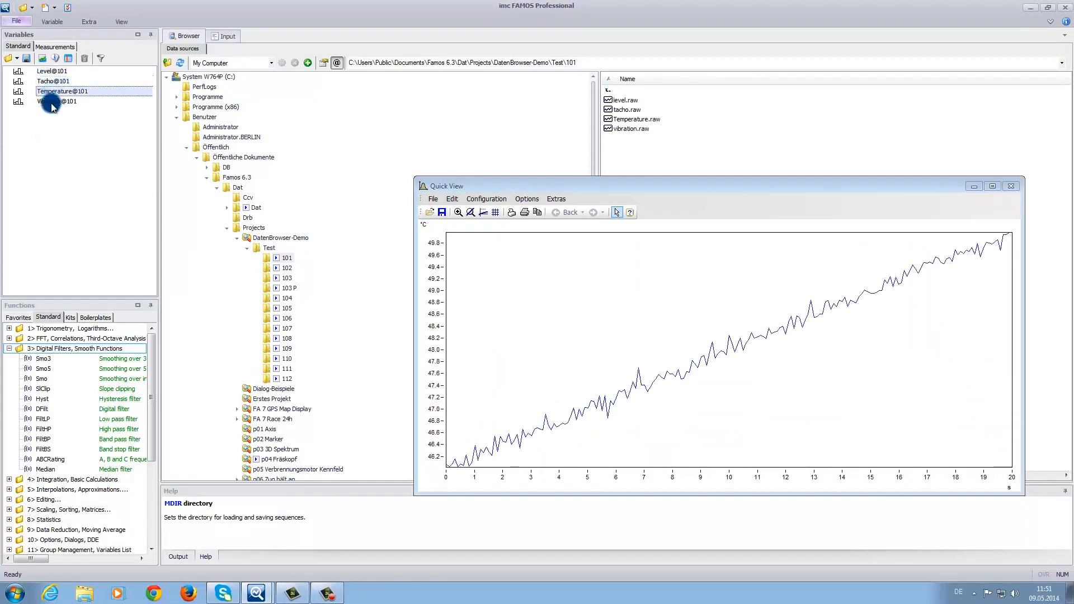
click(57, 101)
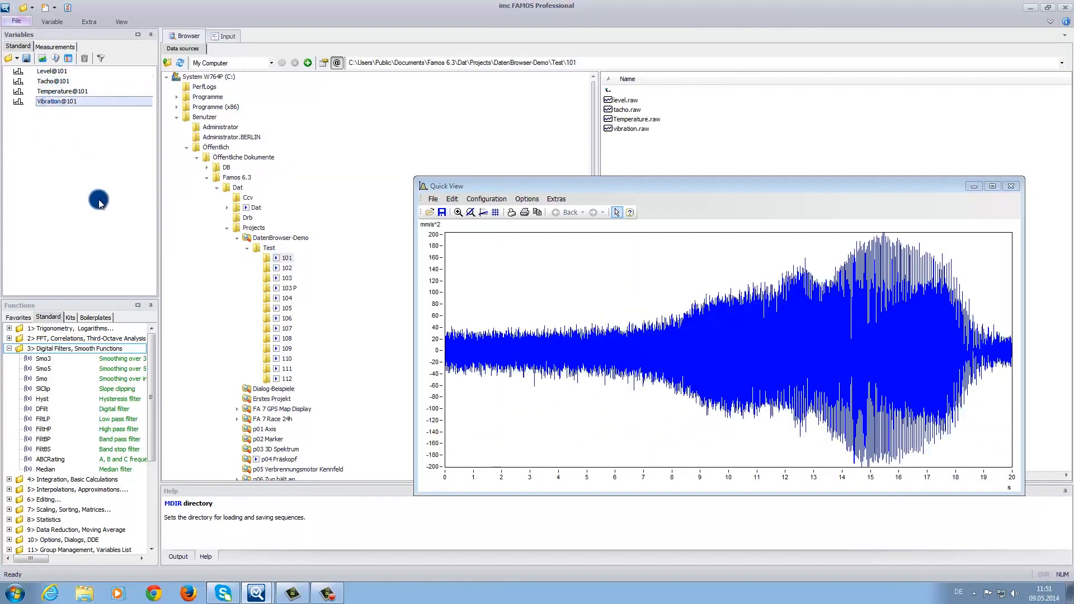
mouse_move(360, 324)
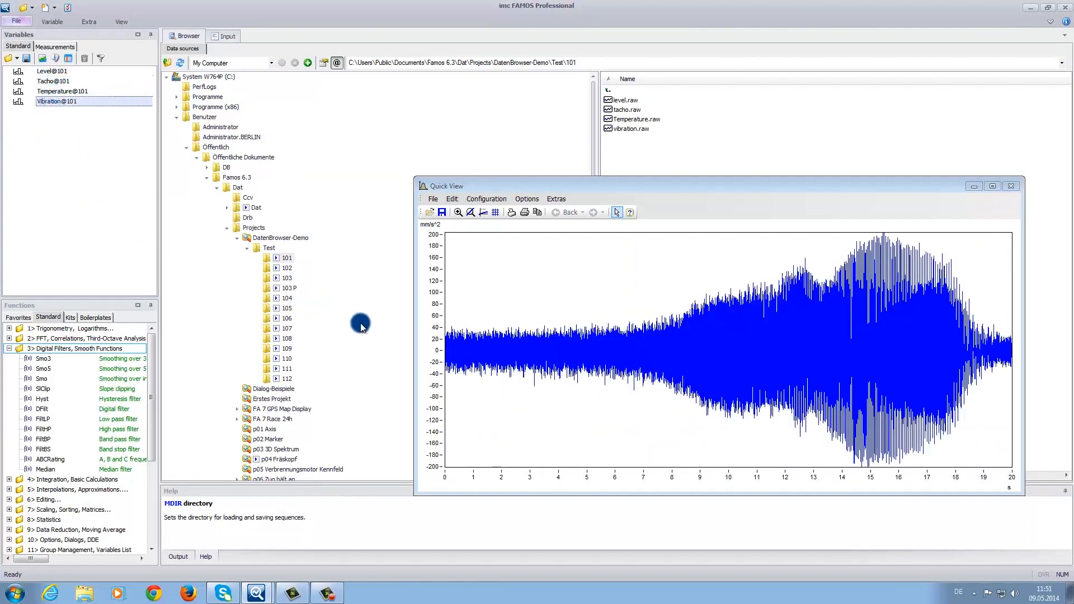
mouse_move(386, 344)
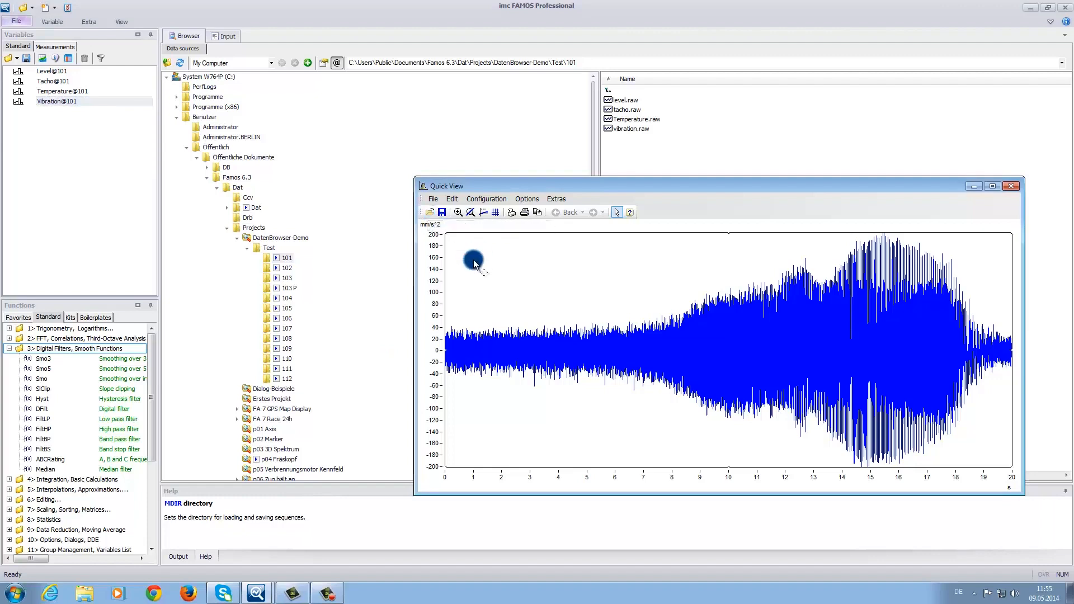
Close the Quick View plot and show the File > New creation options.
click(1011, 186)
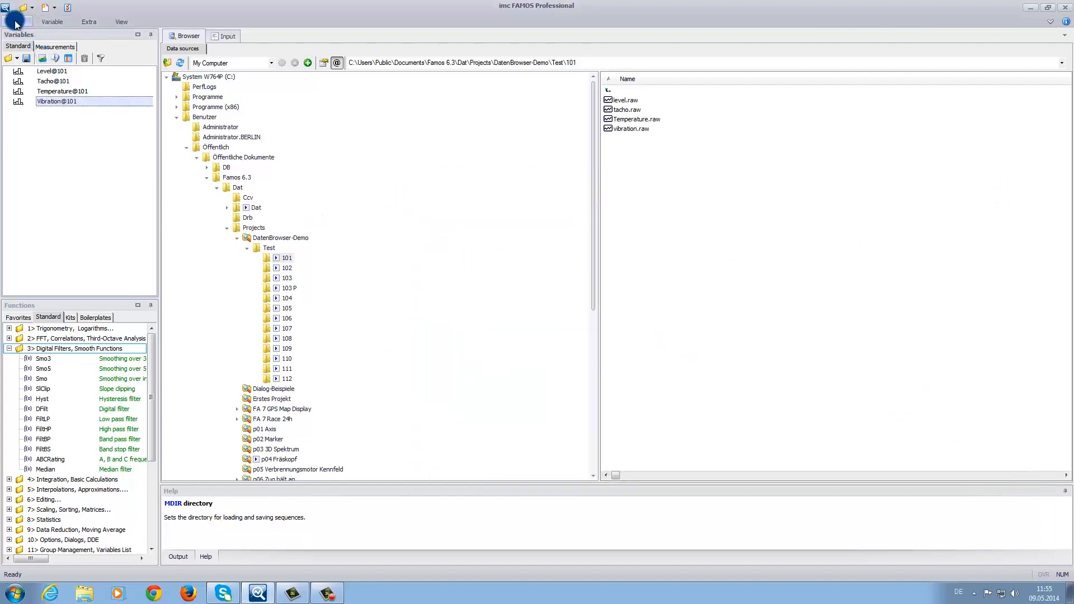
click(17, 22)
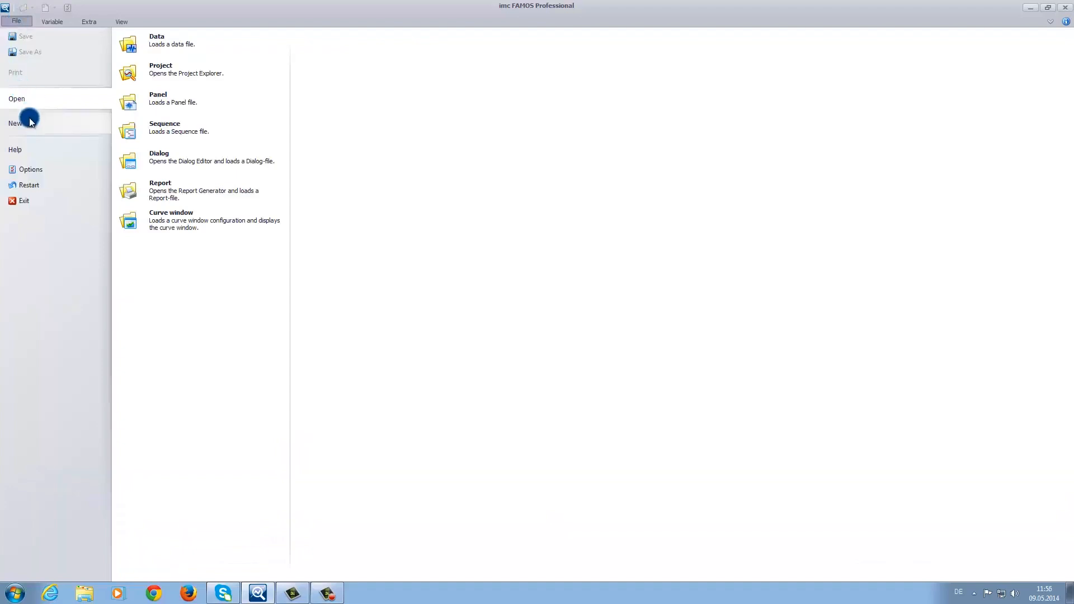
click(15, 123)
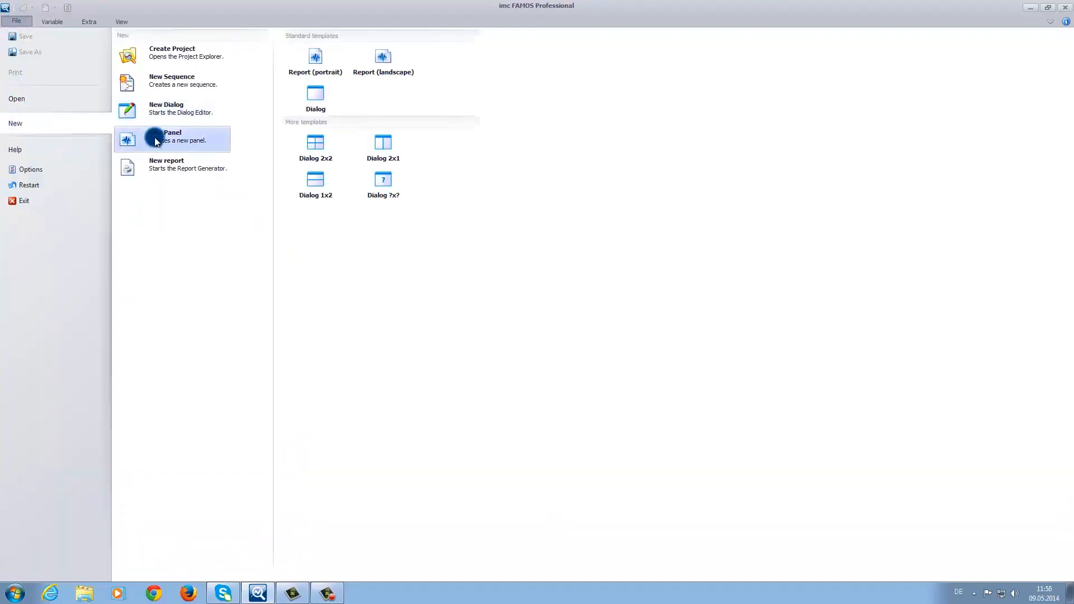
mouse_move(315, 146)
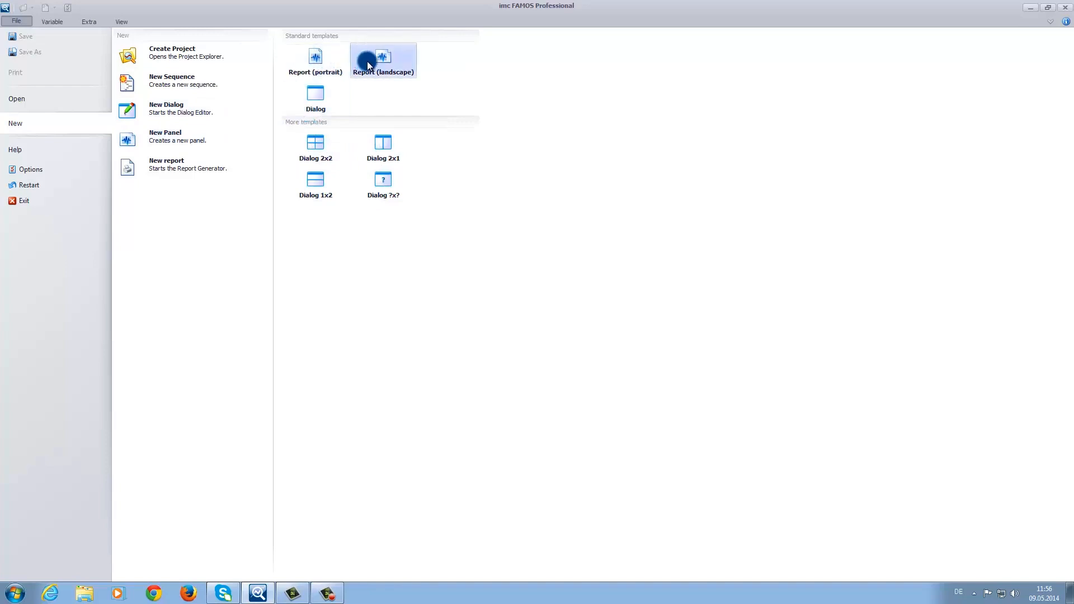
mouse_move(315, 60)
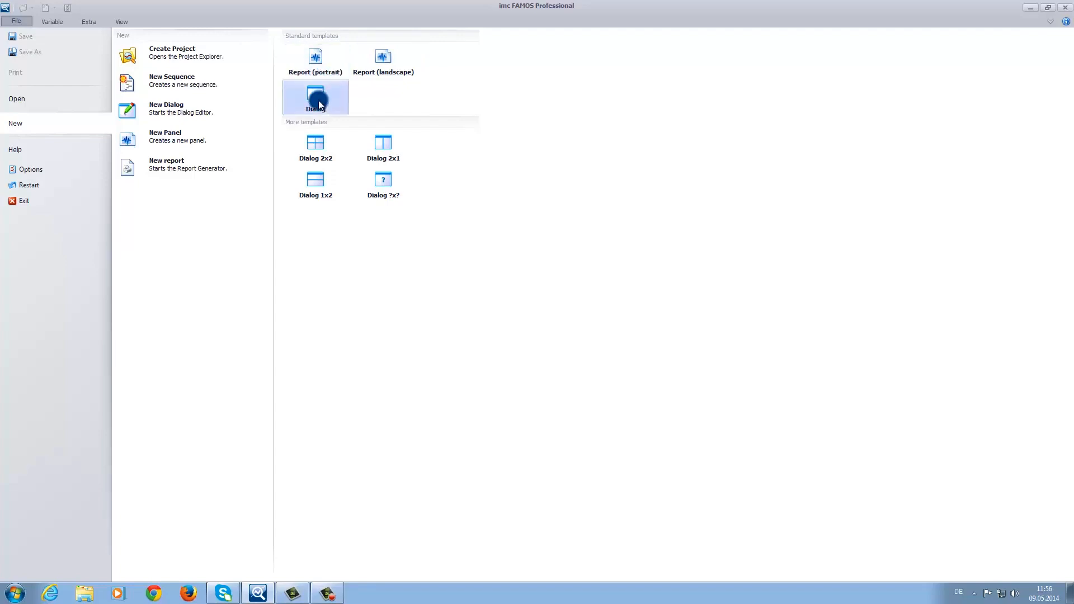
Create a new panel with Level@101 and Tacho@101 standard curve windows side by side.
click(315, 97)
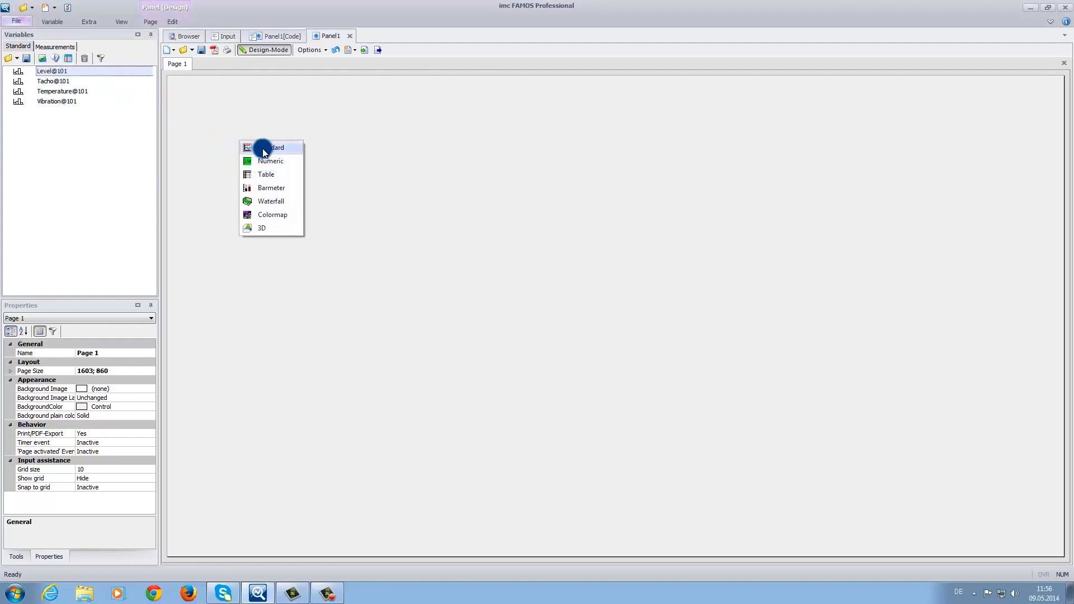
click(274, 147)
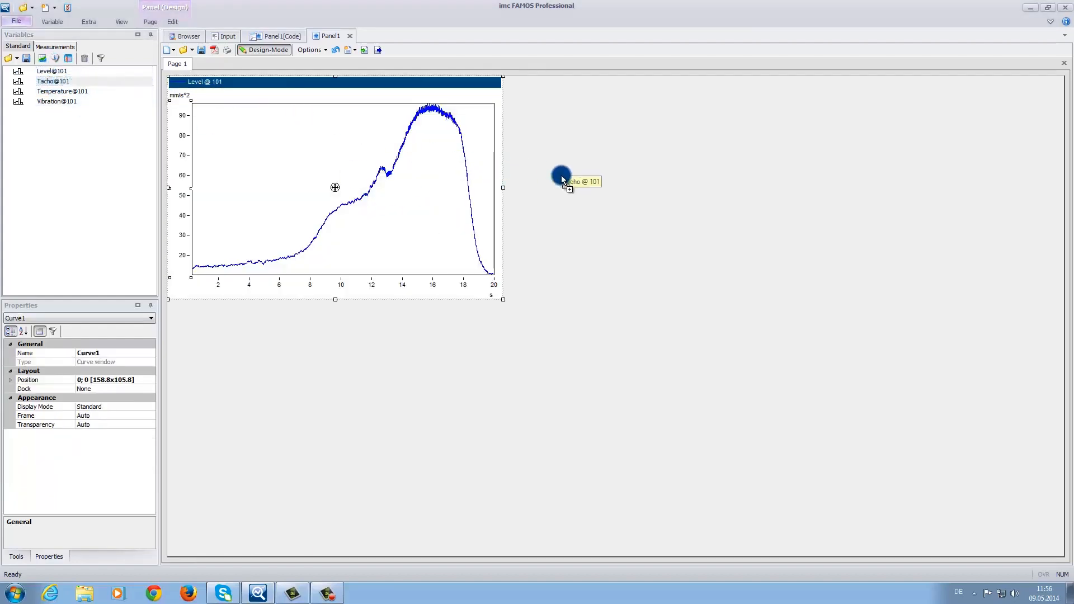
drag(562, 174, 569, 189)
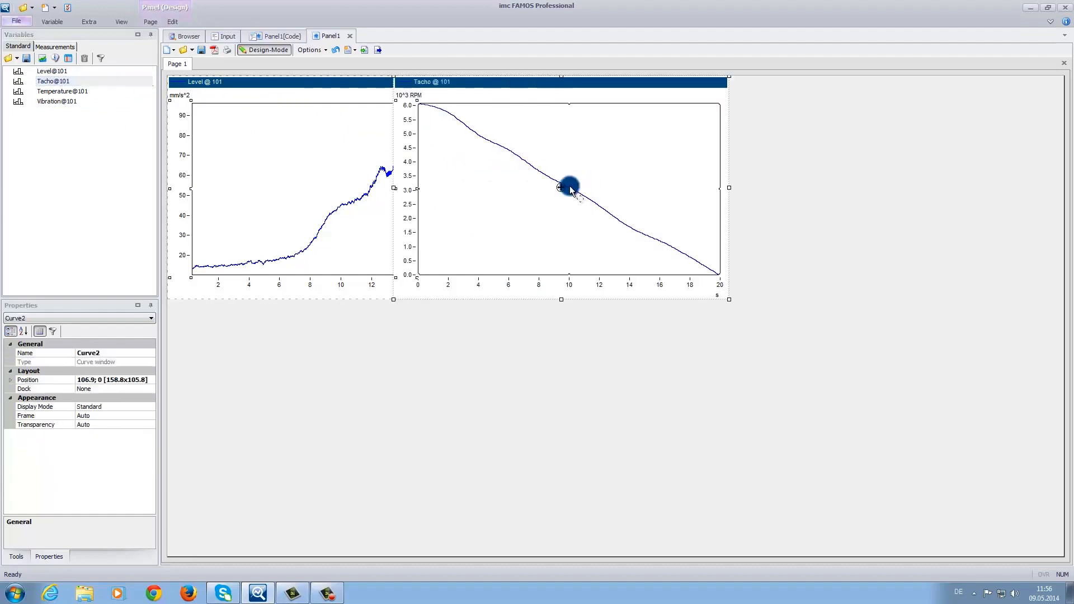
drag(562, 189, 678, 192)
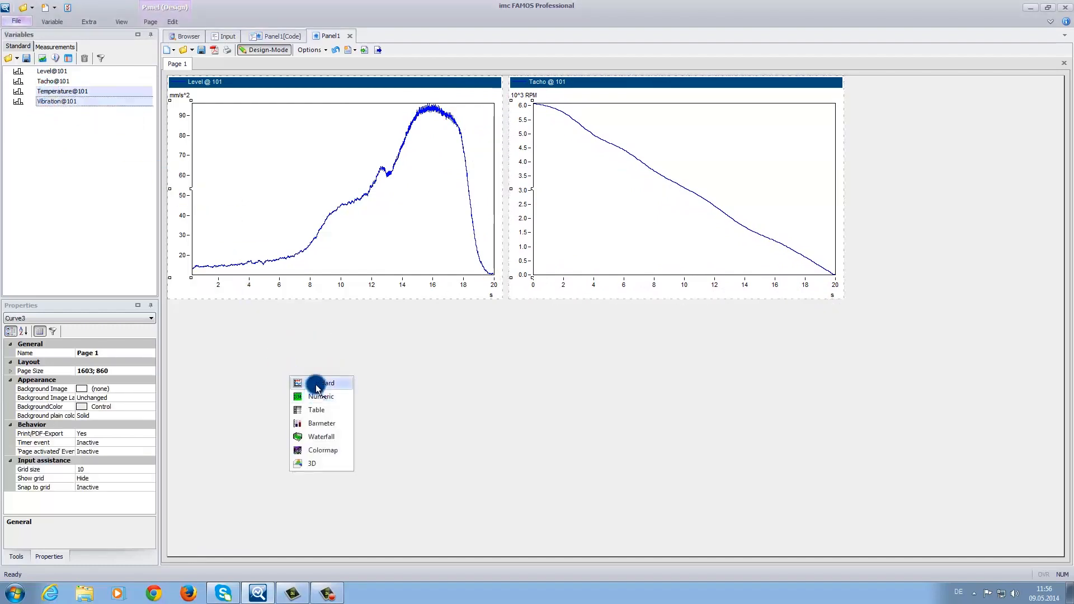
Place a standard curve window with Temperature@101 and Vibration@101 below Level.
click(324, 383)
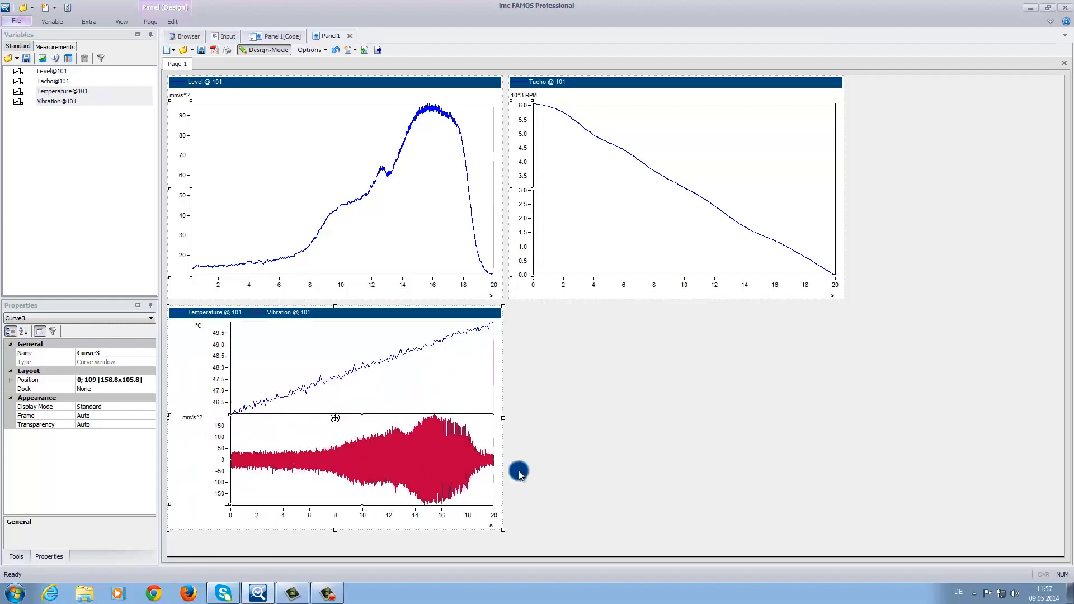
mouse_move(578, 469)
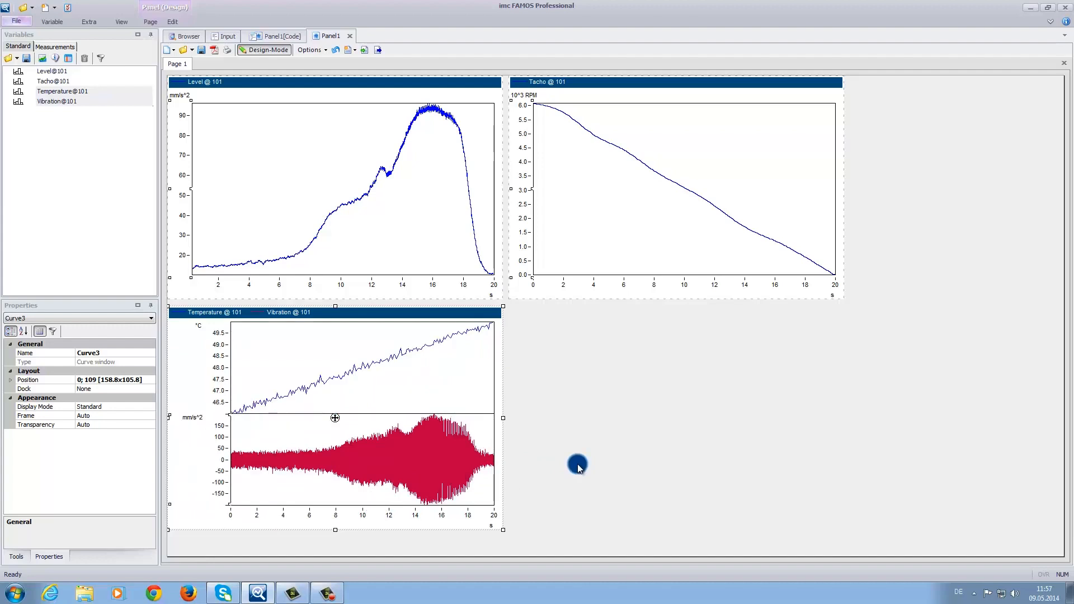
mouse_move(602, 404)
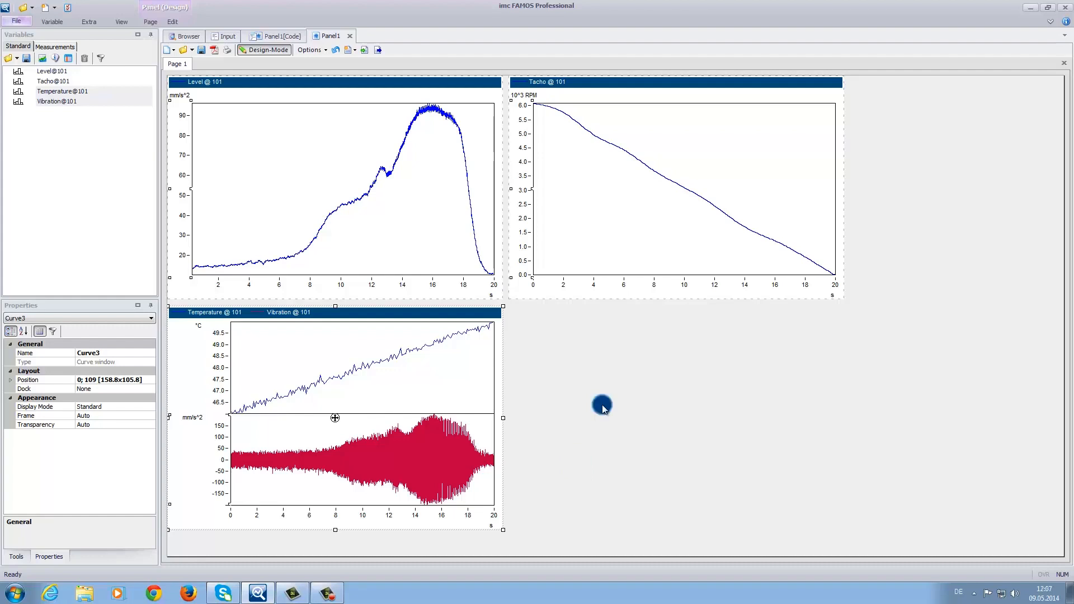
mouse_move(596, 408)
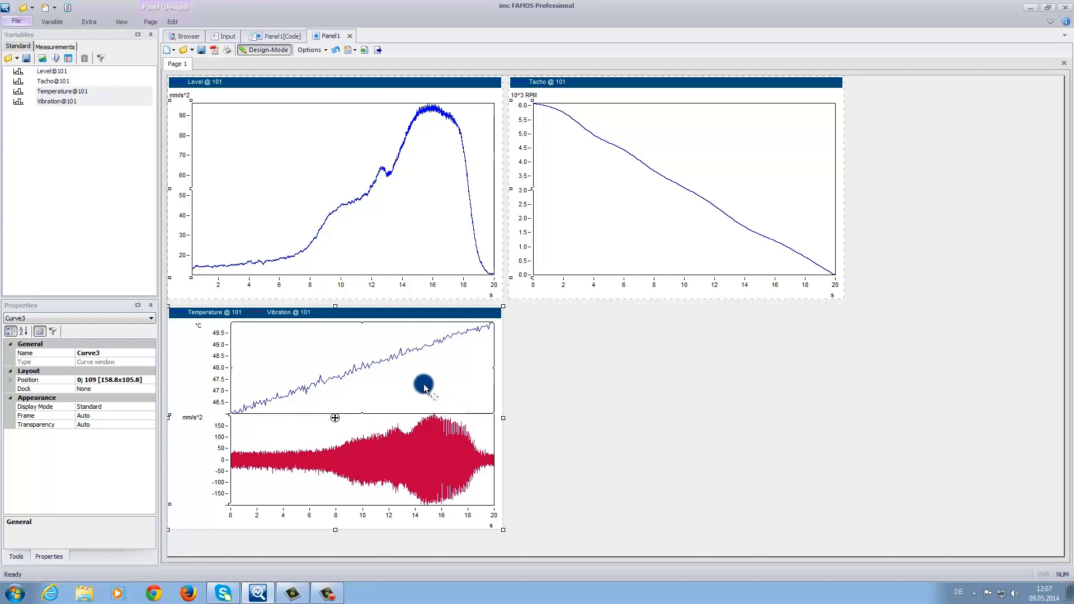
mouse_move(428, 376)
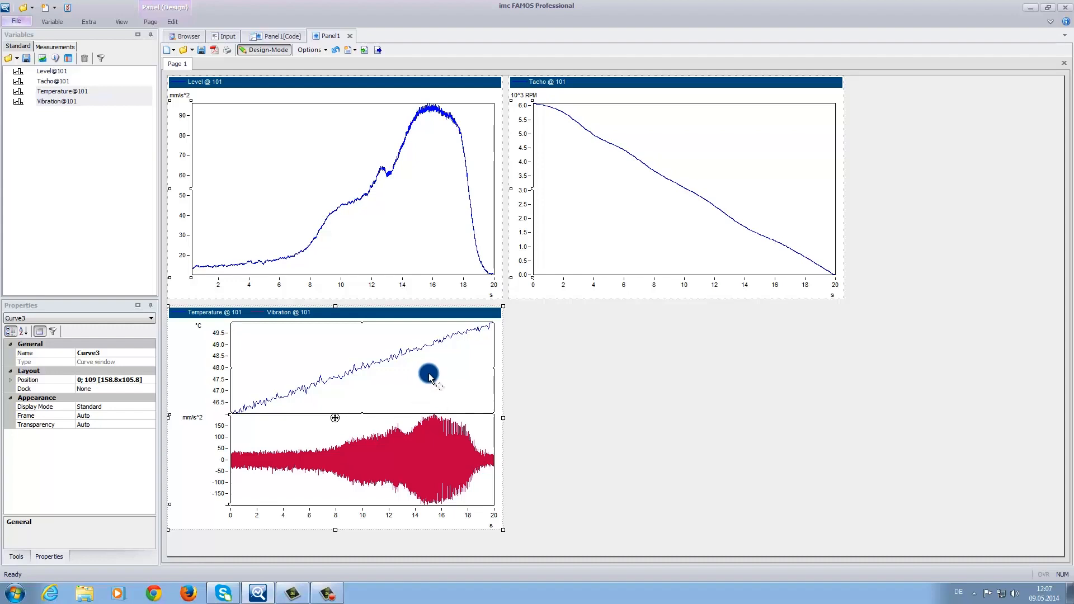
Open an overview window for the Temperature/Vibration curve window.
right_click(428, 374)
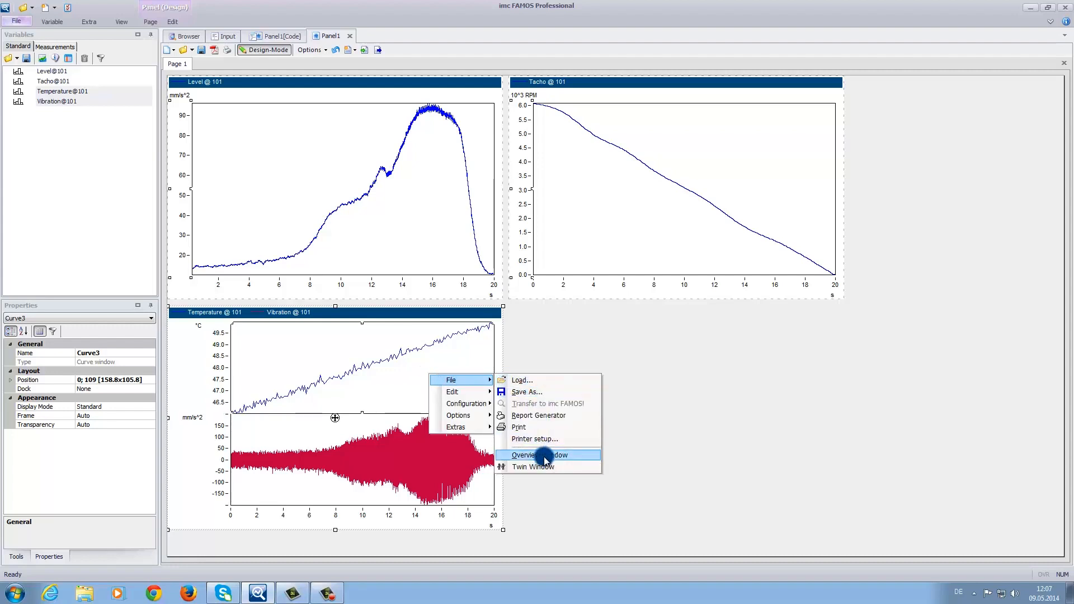
click(541, 455)
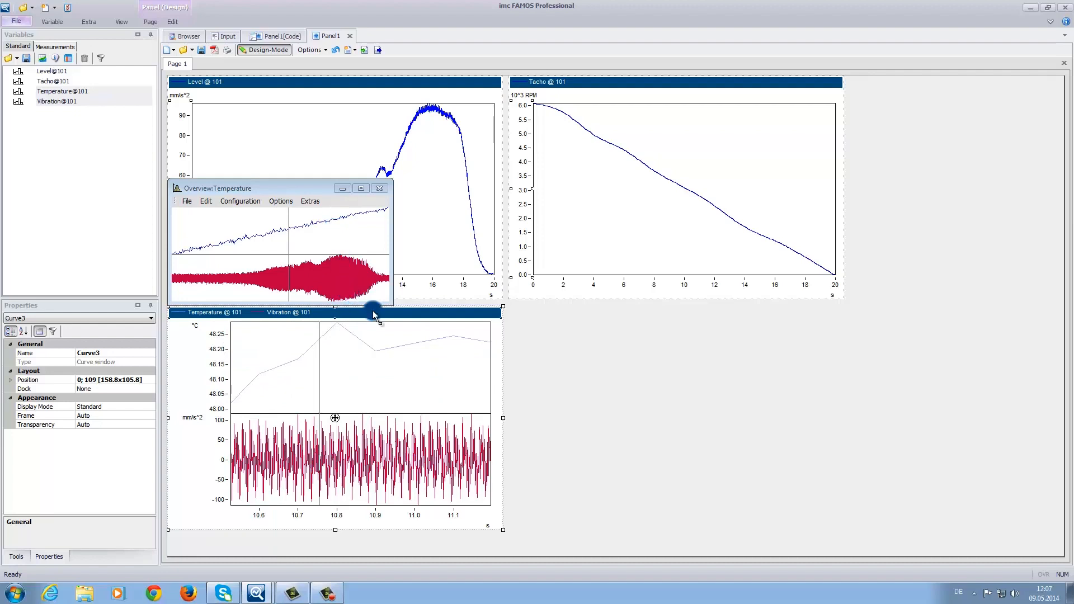
Select Test folders 101 to 112 in the Browser and load them as measurements.
click(183, 36)
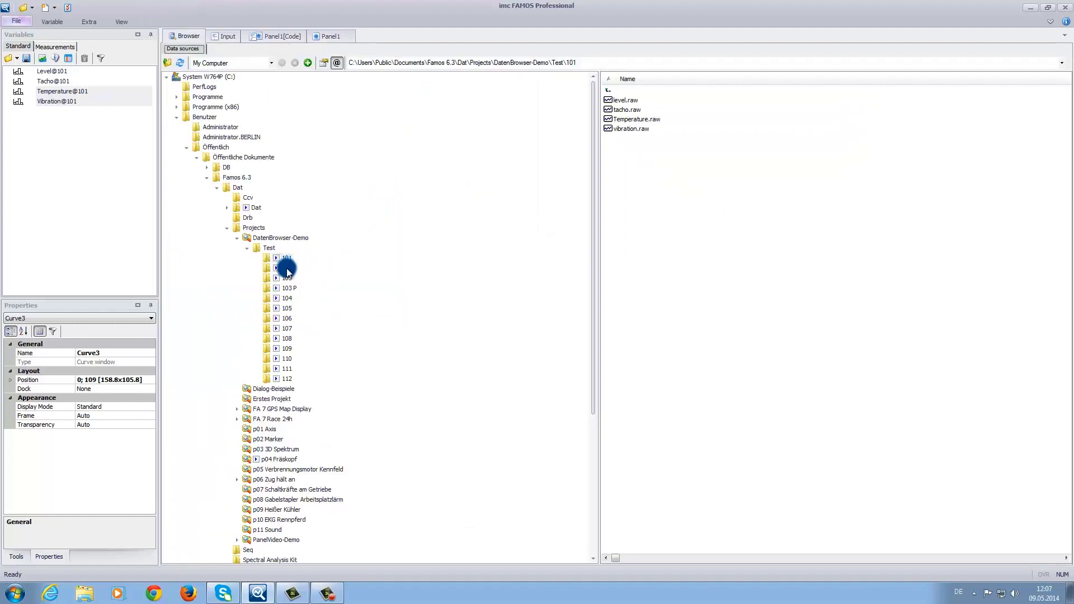
click(286, 287)
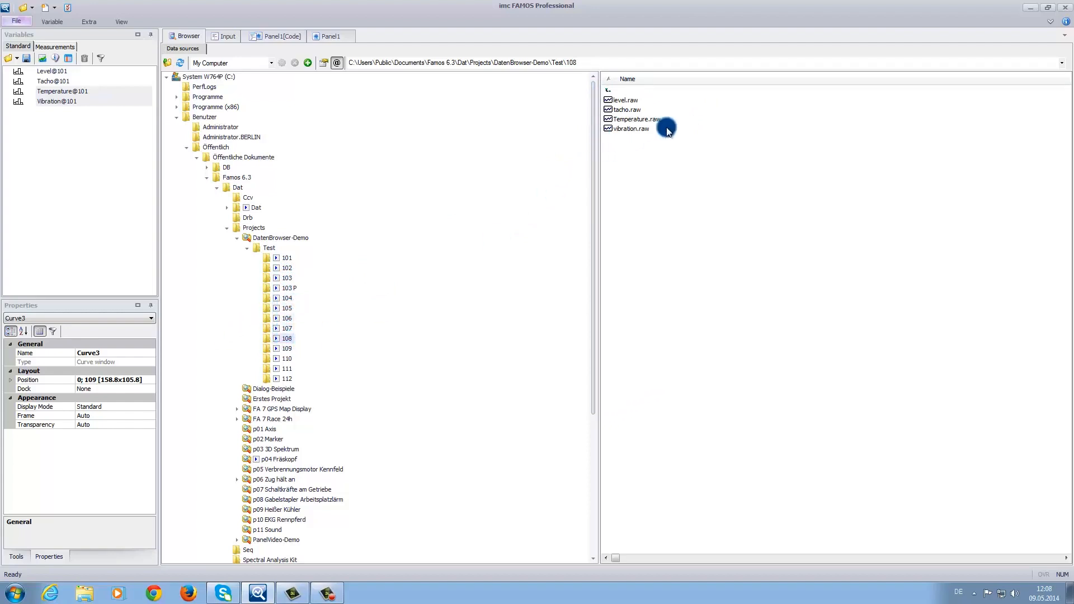
click(287, 257)
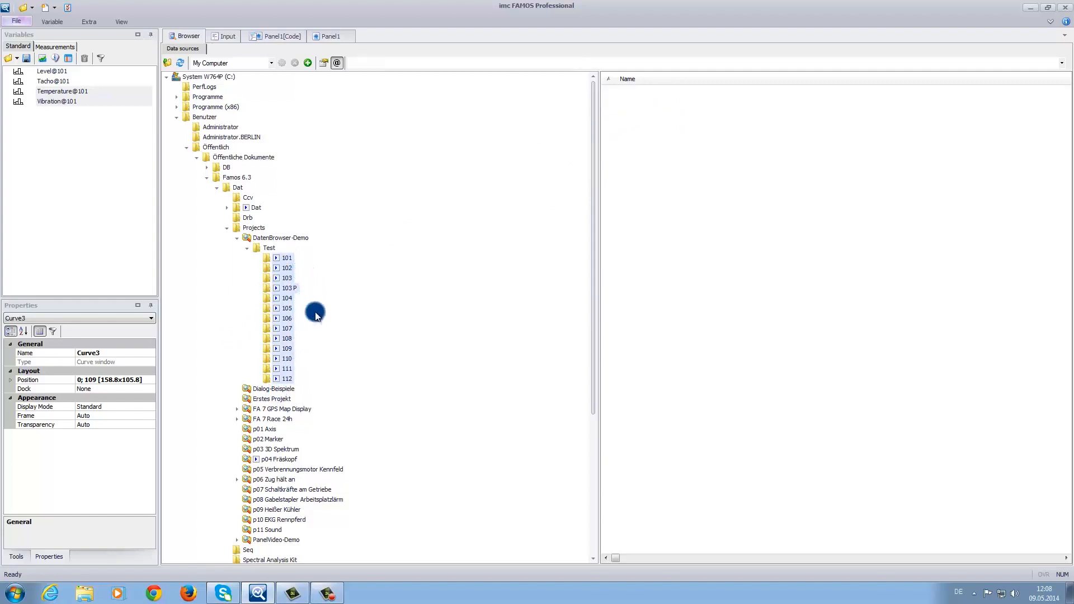
mouse_move(280, 351)
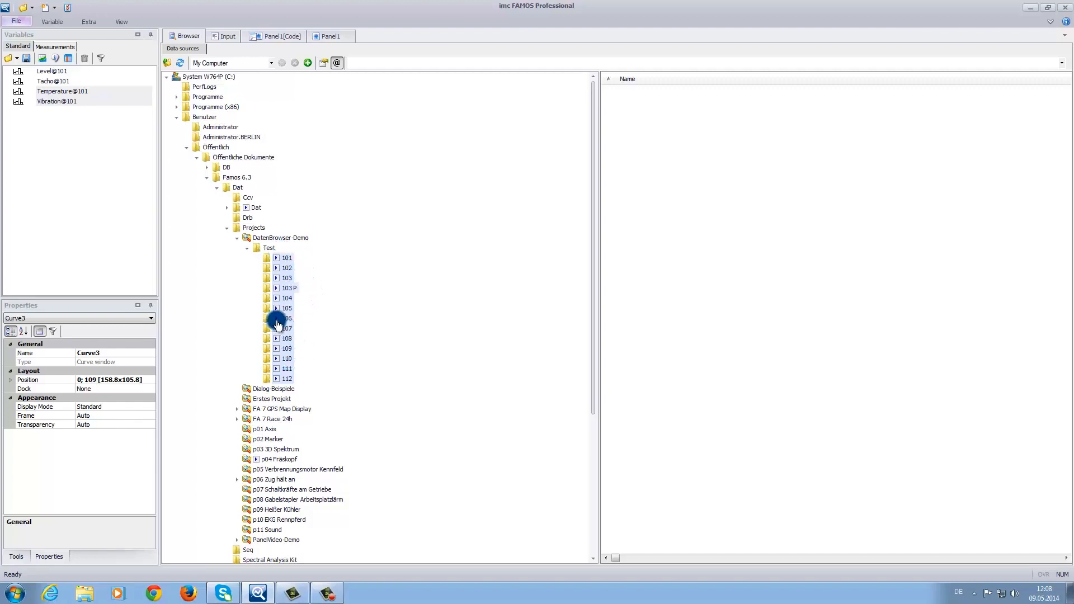
double_click(285, 318)
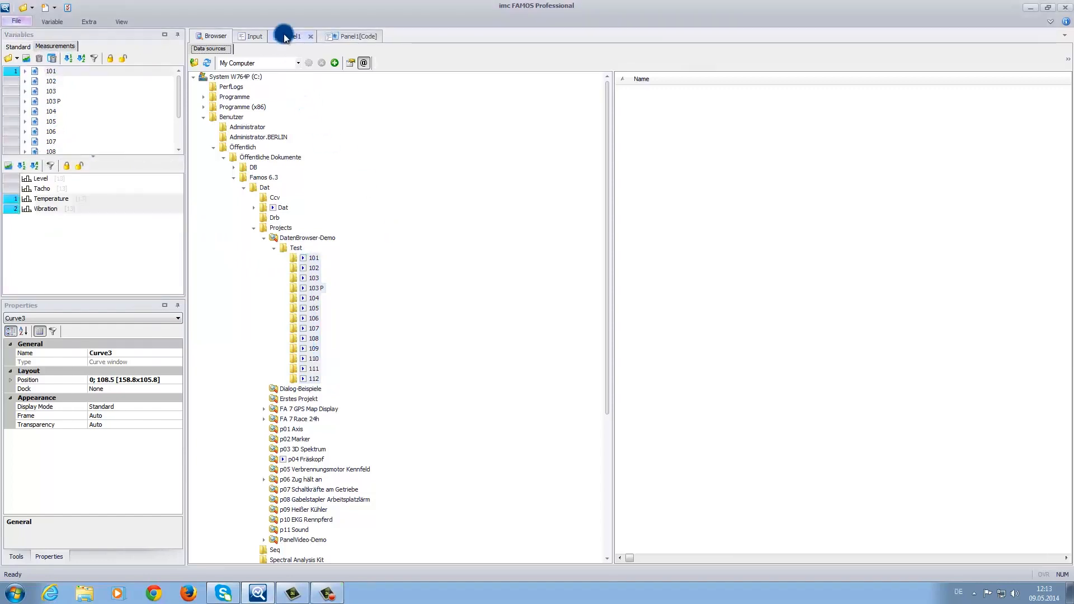
On Panel1, switch the curves to measurements 102 and 103 P, then back to 101.
click(291, 36)
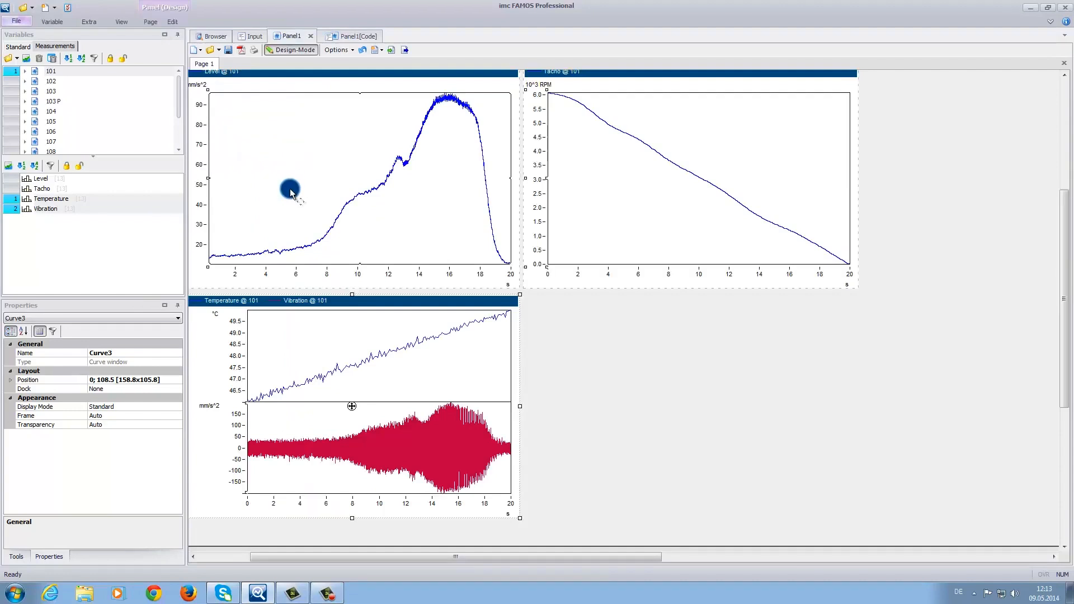
click(50, 81)
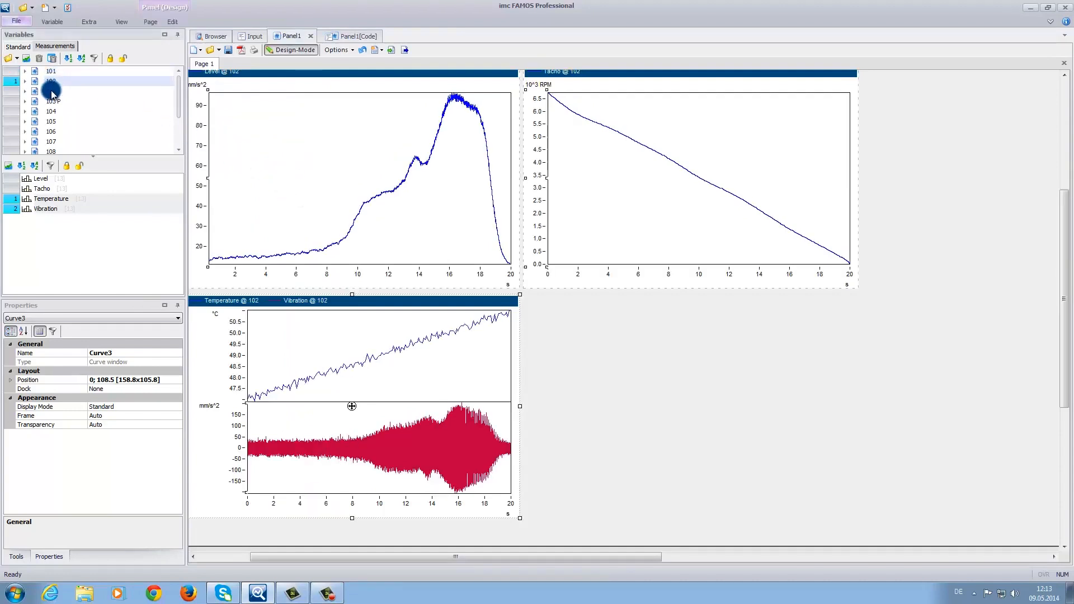
click(53, 101)
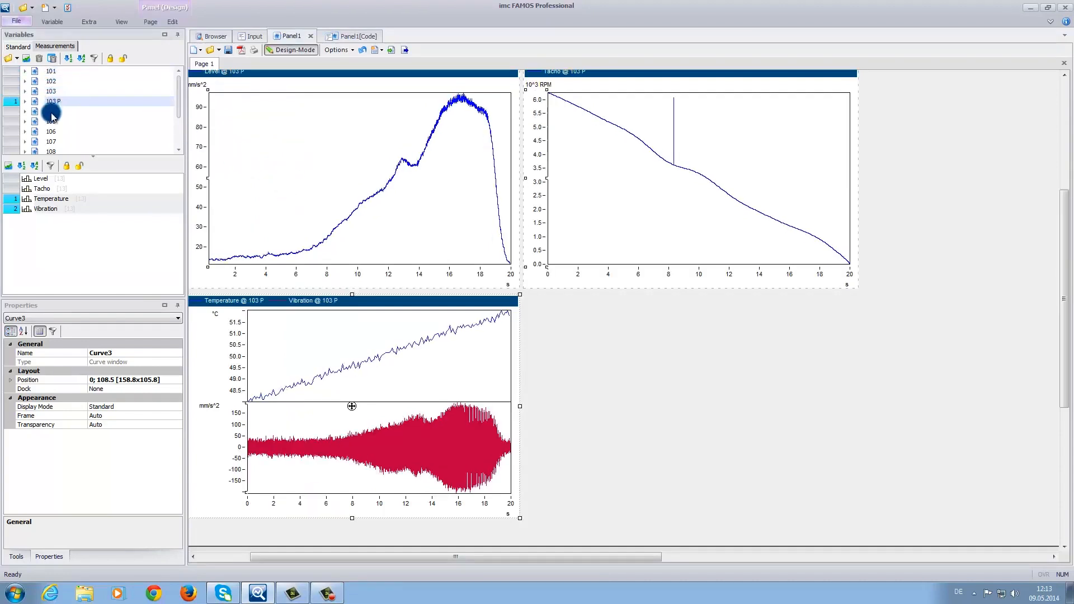
click(54, 131)
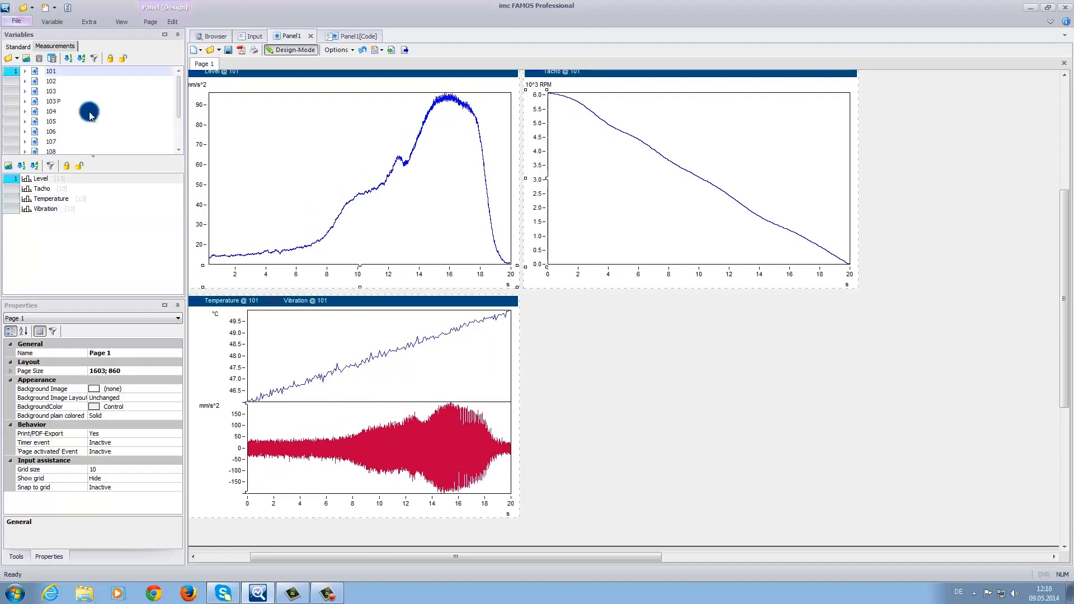
mouse_move(70, 134)
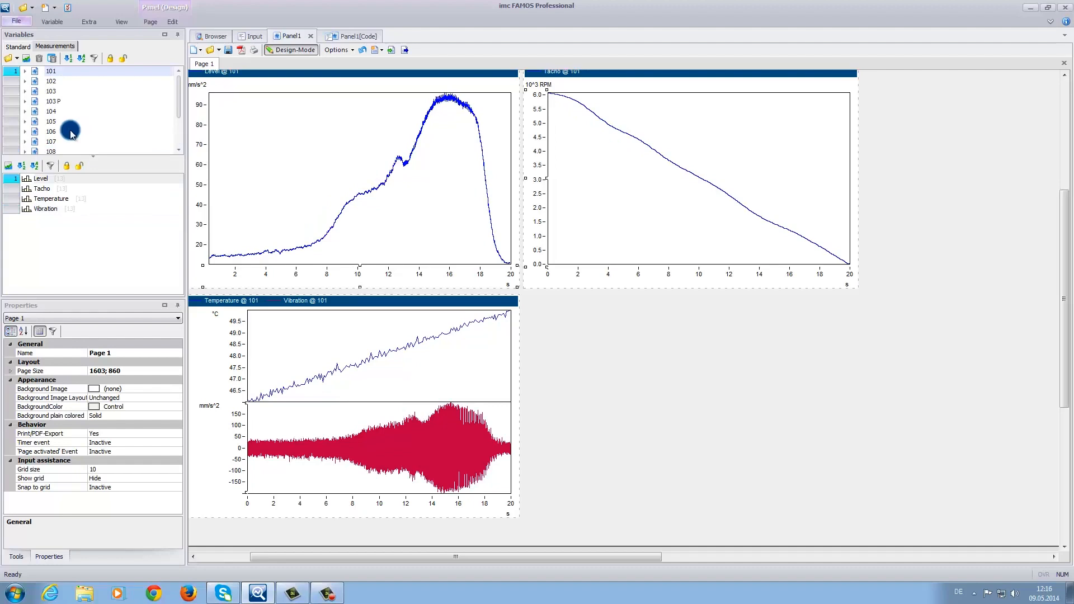
Lock measurement 101 as reference, then overlay Level curves from series 110 and 112 against it.
click(51, 71)
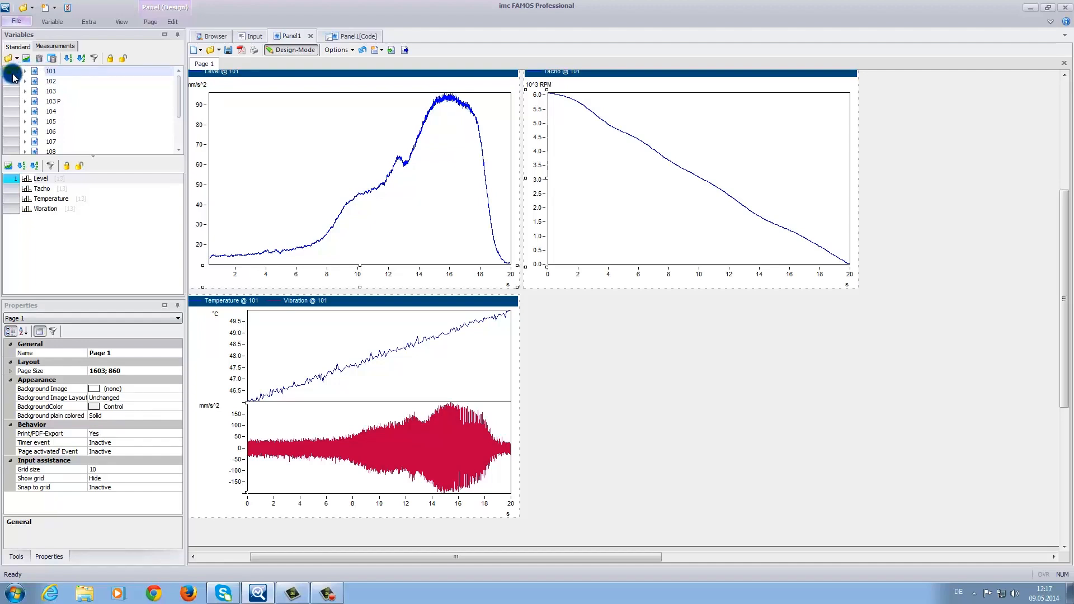
click(52, 81)
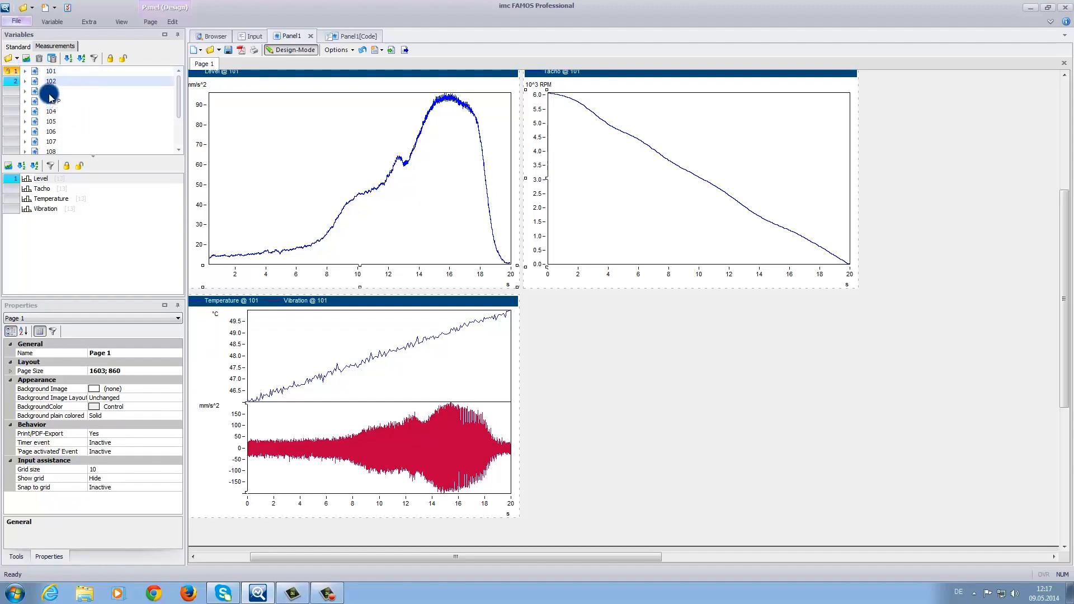
drag(50, 91, 299, 172)
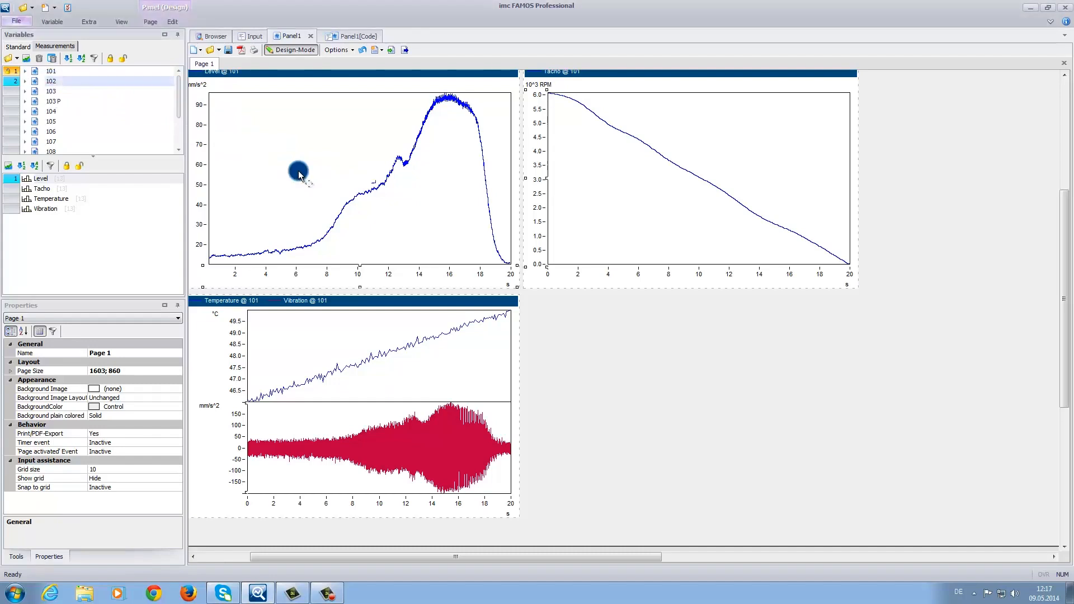
mouse_move(311, 197)
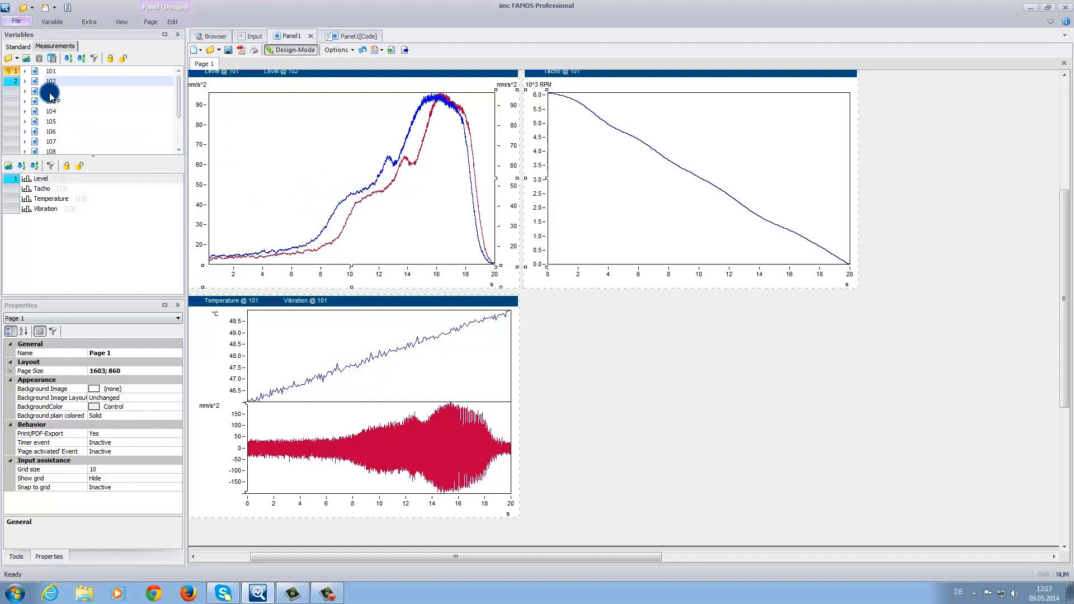
click(51, 91)
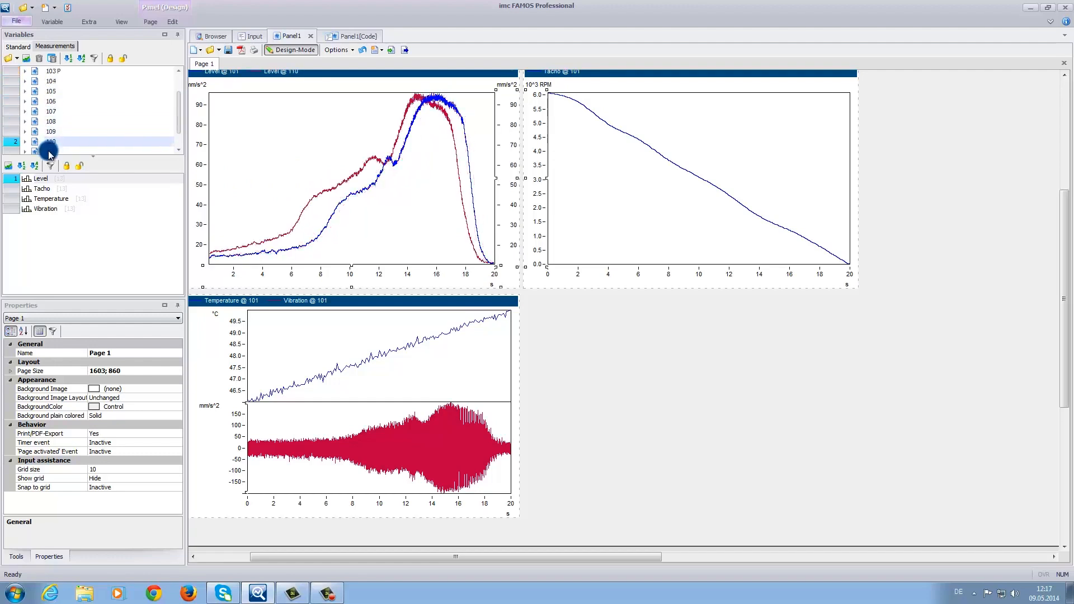
scroll(down, 3)
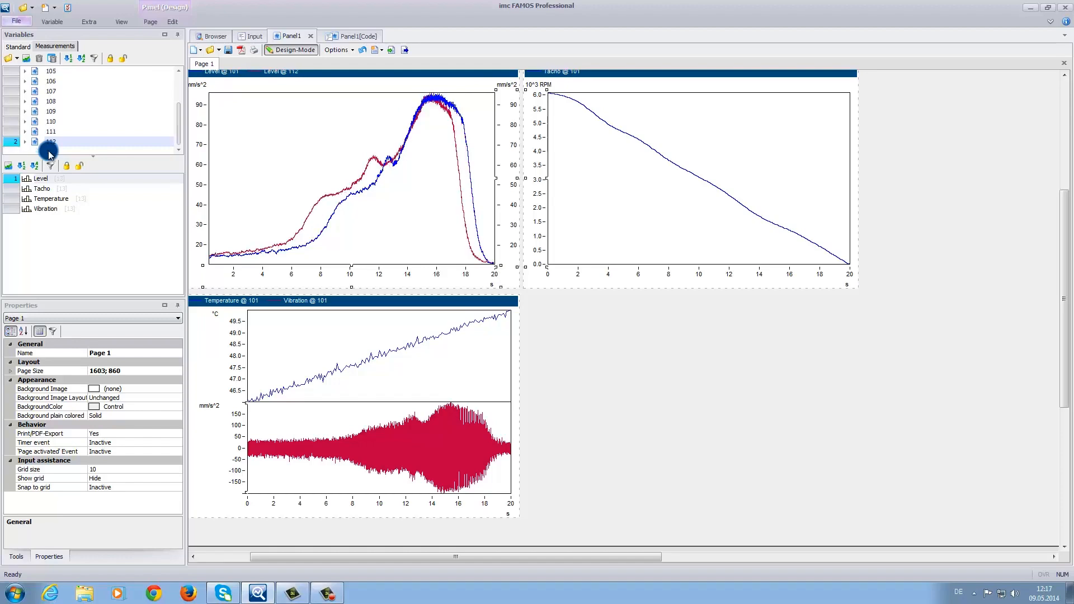